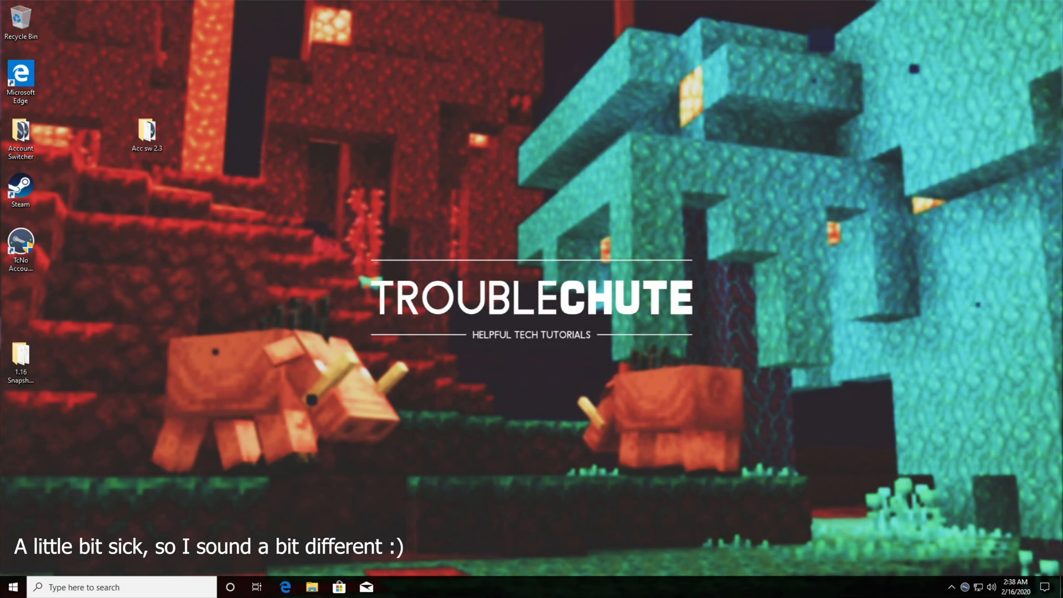
Open the 1.16 Snapshot Server folder from the desktop.
double_click(20, 358)
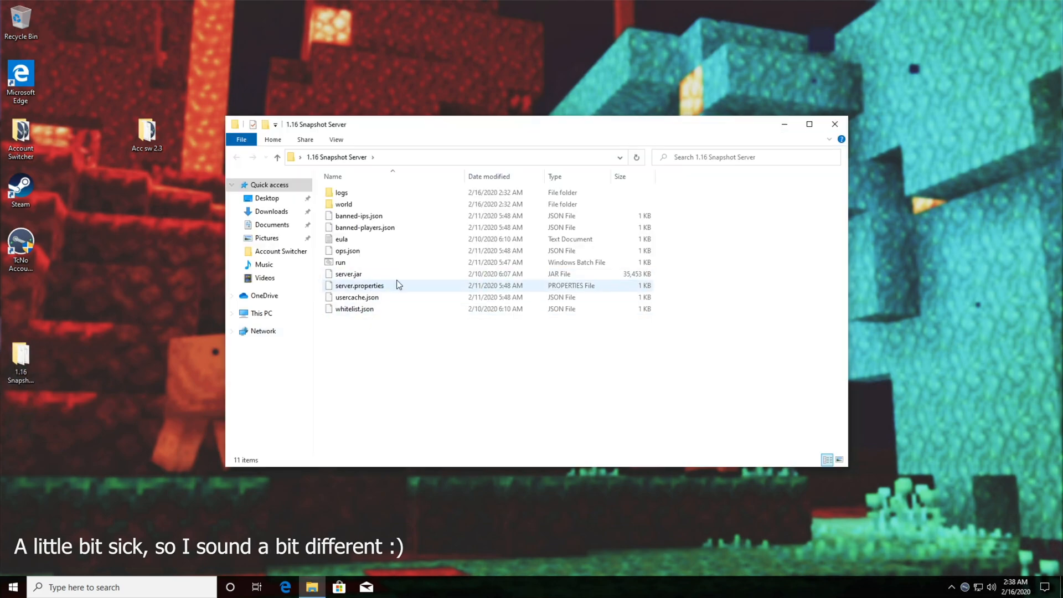
mouse_move(307, 156)
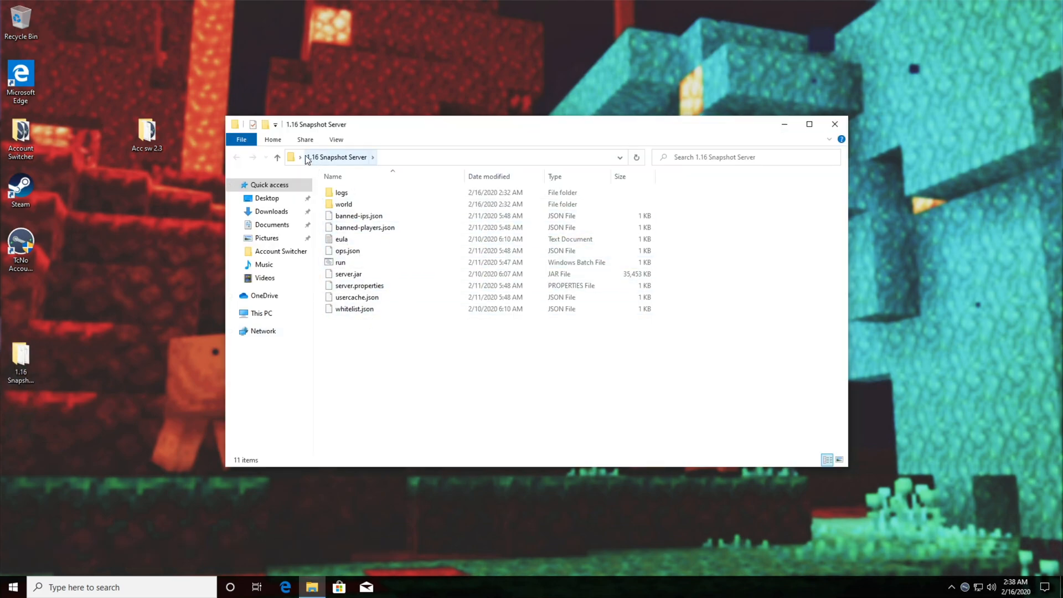
mouse_move(380, 182)
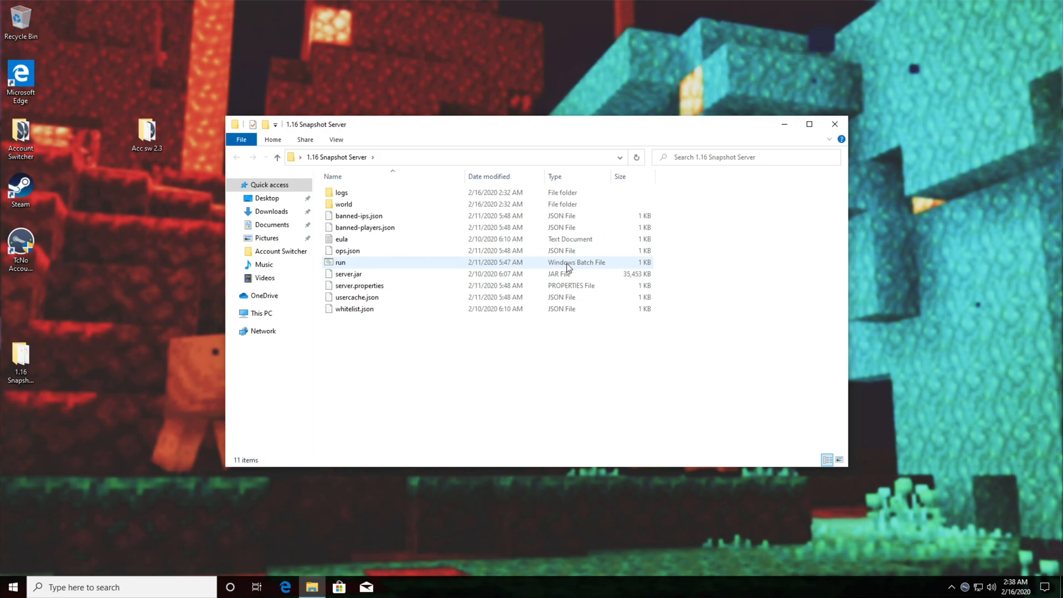
Edit run.bat in Notepad, remove the pause line, then save and close it.
right_click(341, 262)
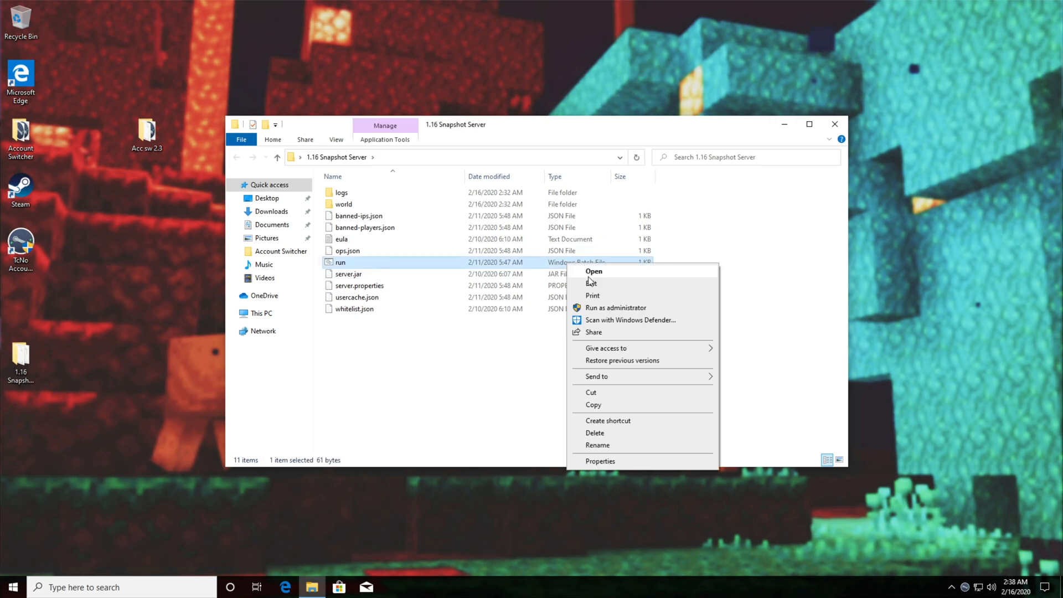
click(592, 283)
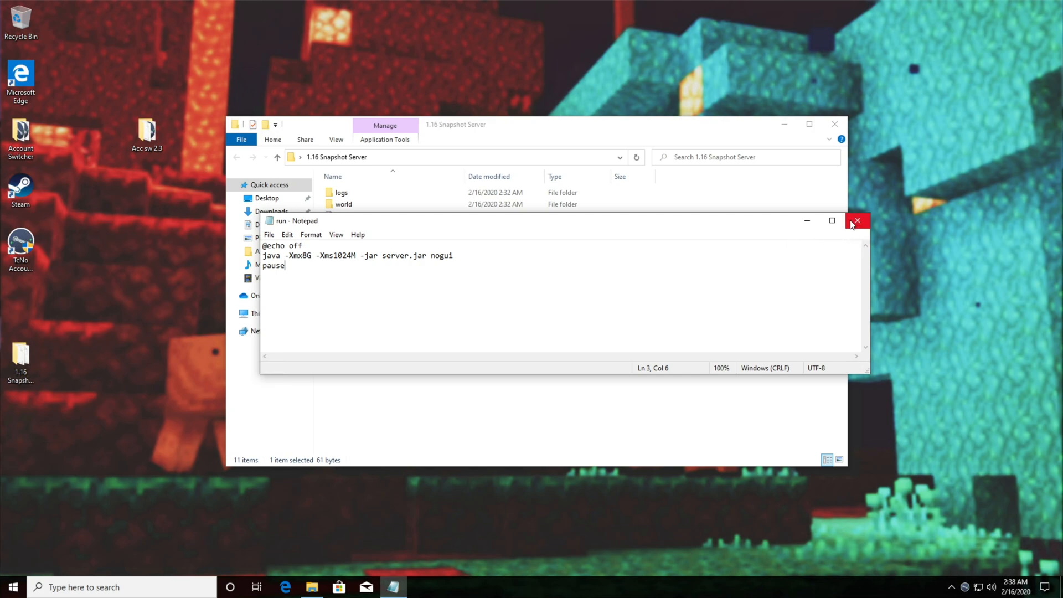
mouse_move(731, 232)
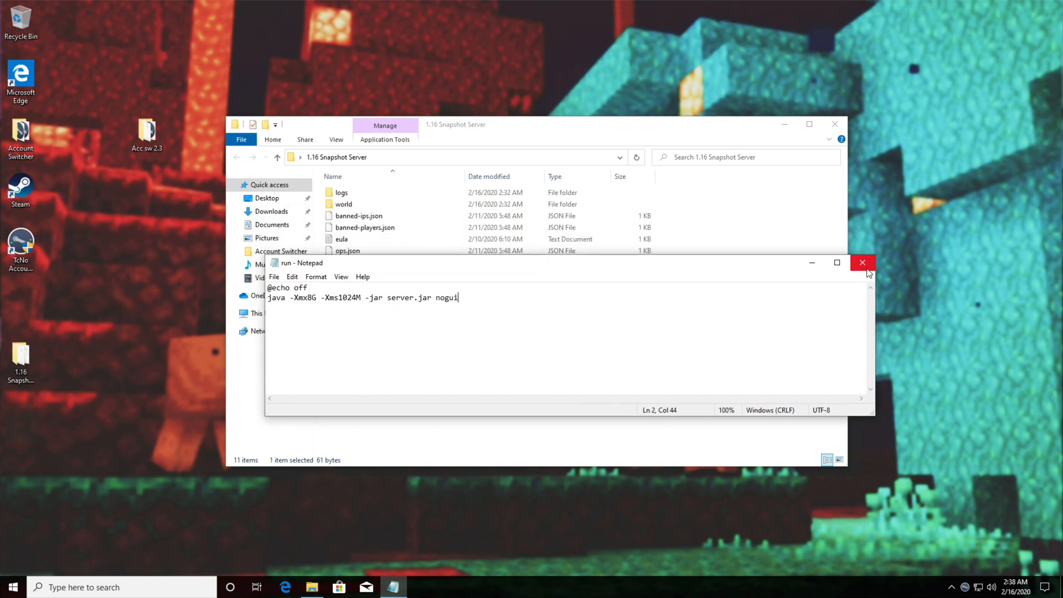
click(862, 263)
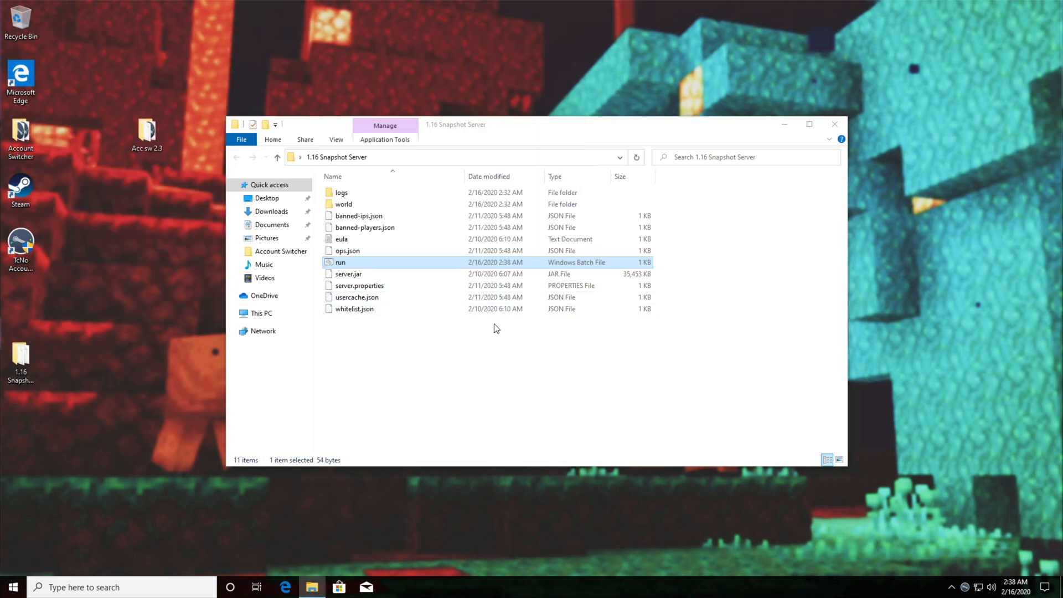
mouse_move(473, 273)
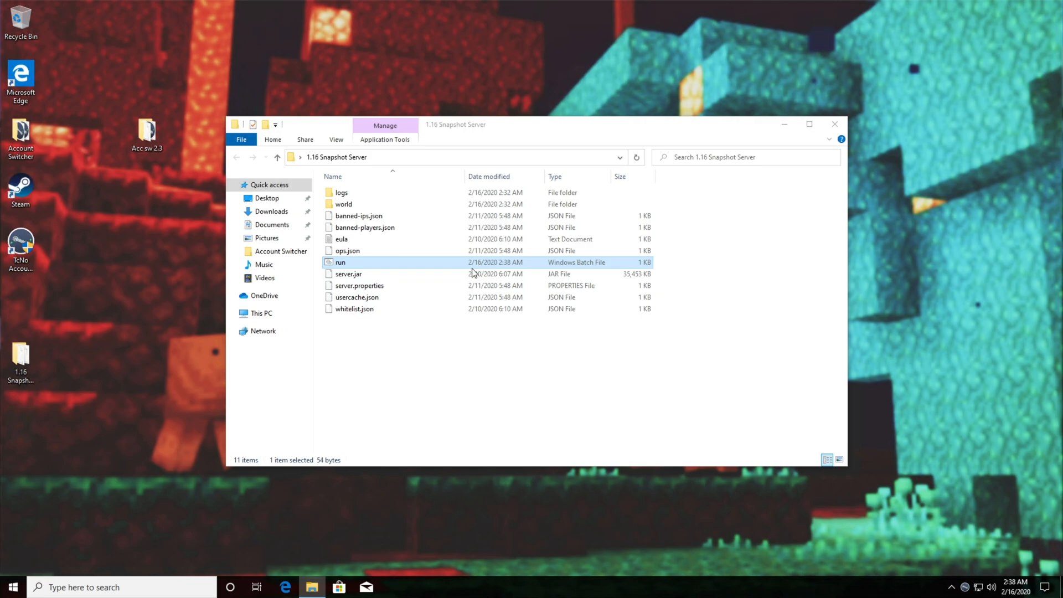
Reopen run.bat, re-add the pause line after the java server line, save and close.
double_click(340, 263)
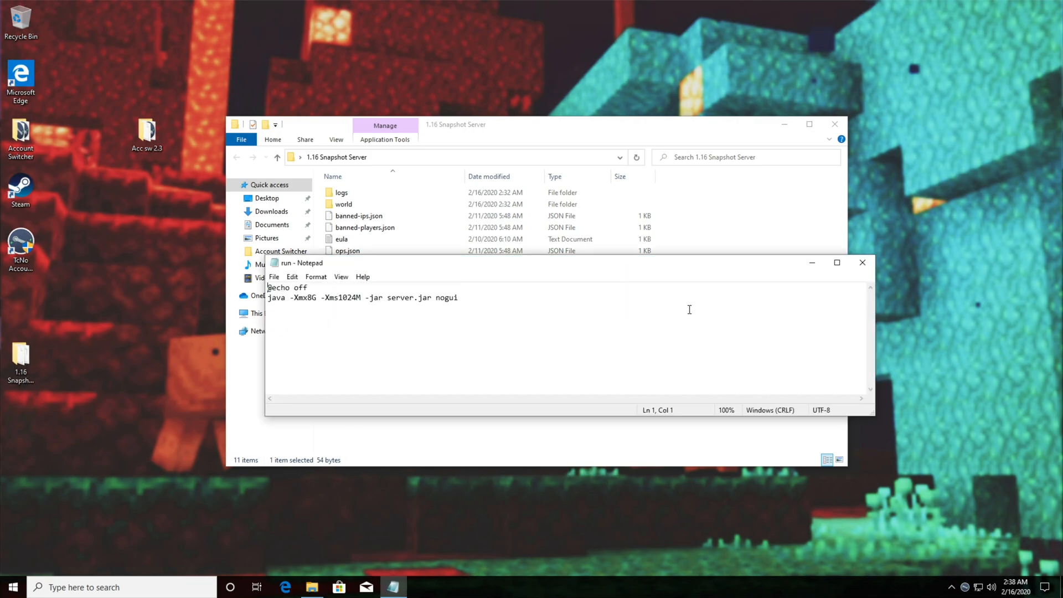
text(pause)
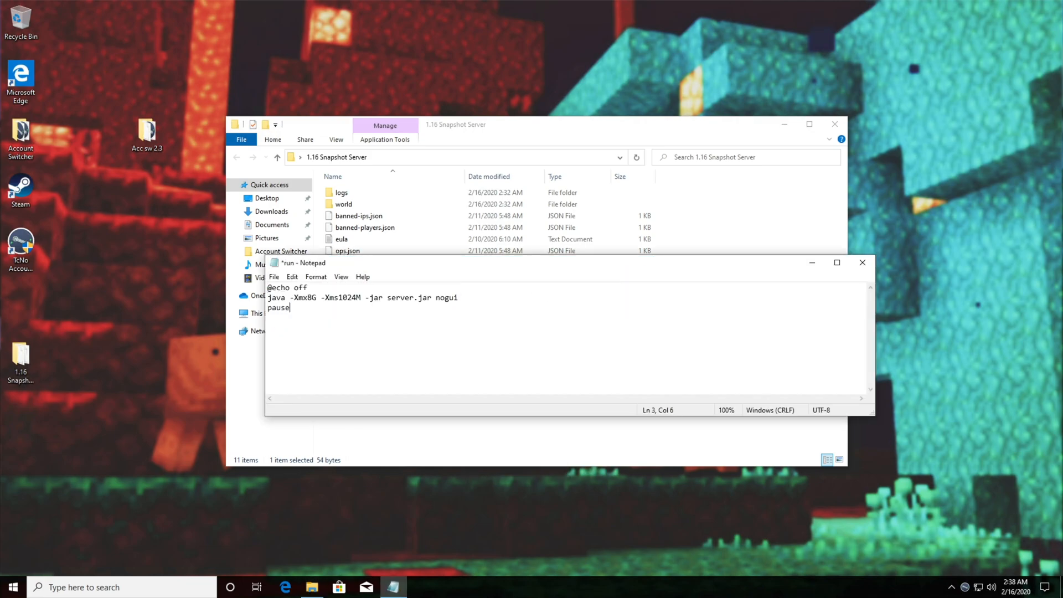
click(862, 262)
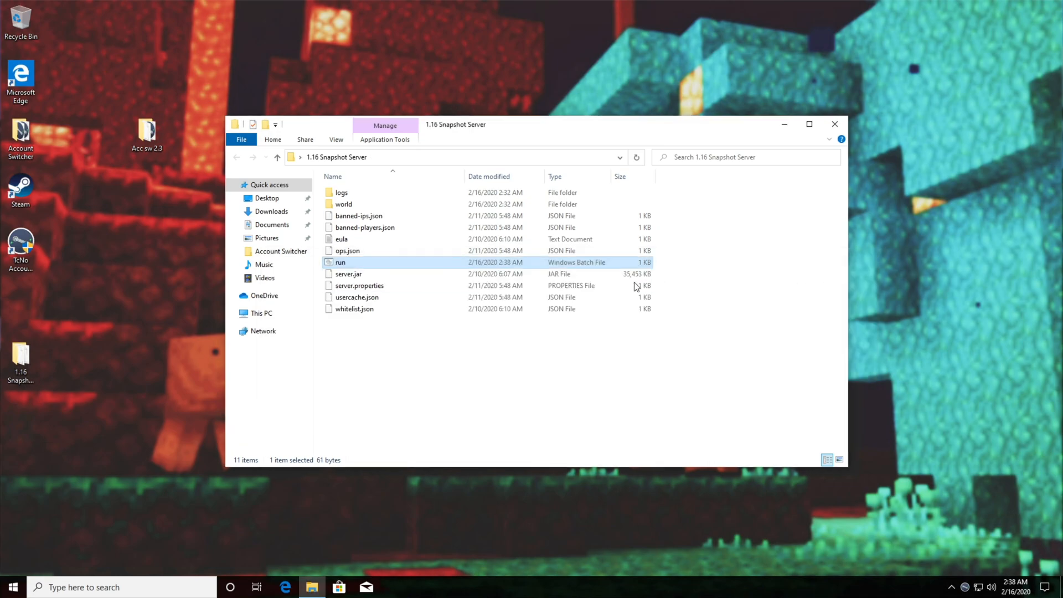
Run run.bat, see the 'java' is not recognized error, and close the console.
double_click(340, 262)
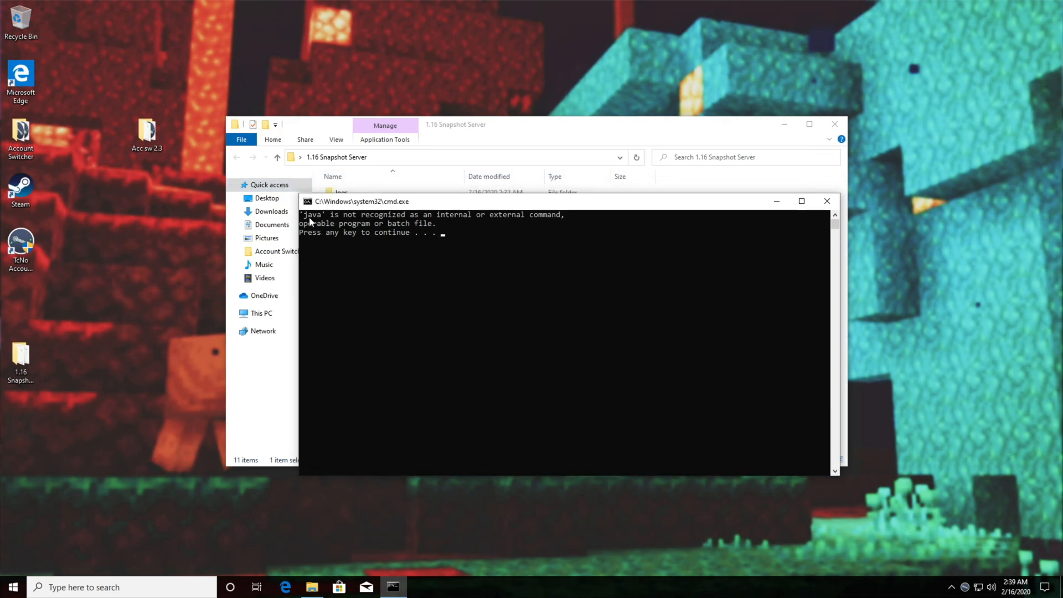
mouse_move(424, 219)
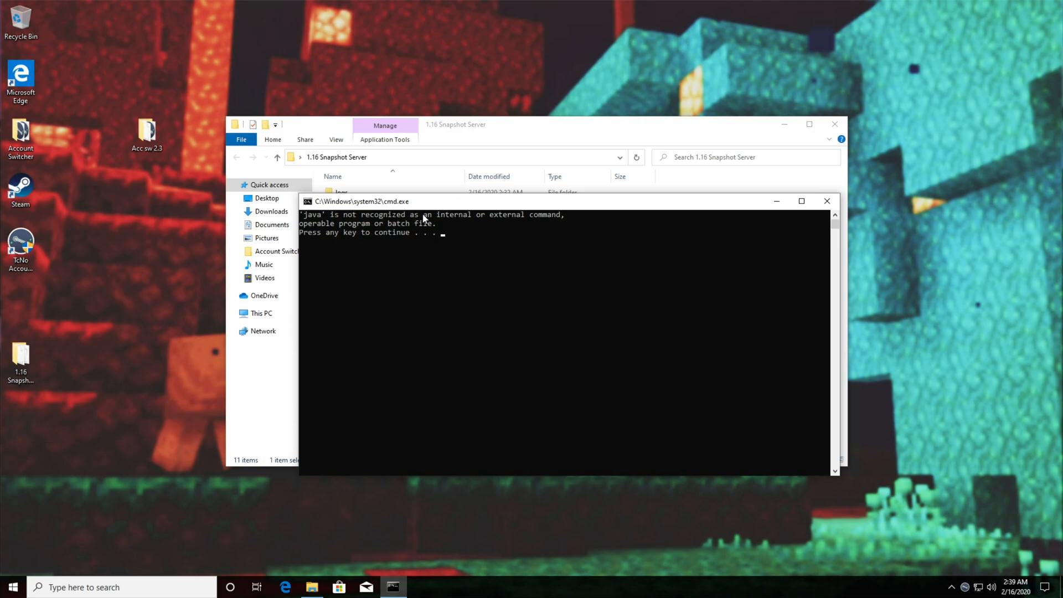
mouse_move(346, 231)
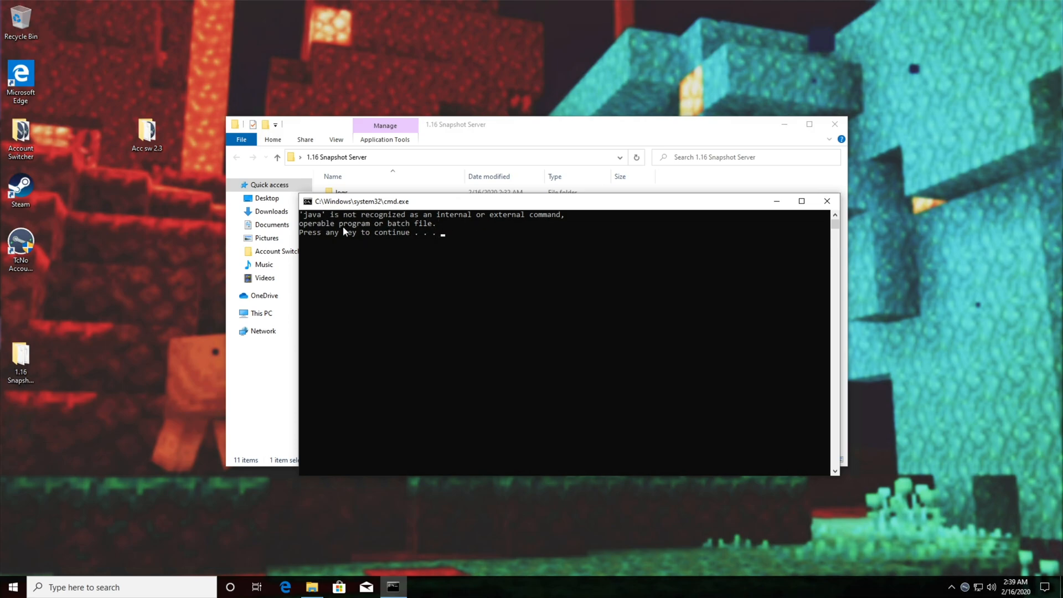
mouse_move(760, 378)
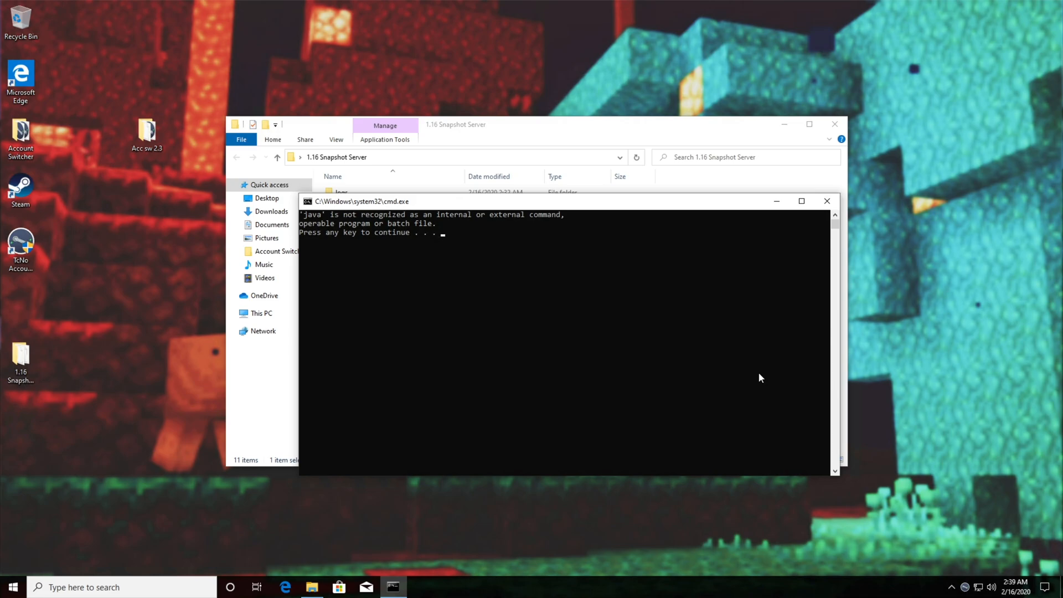
mouse_move(552, 357)
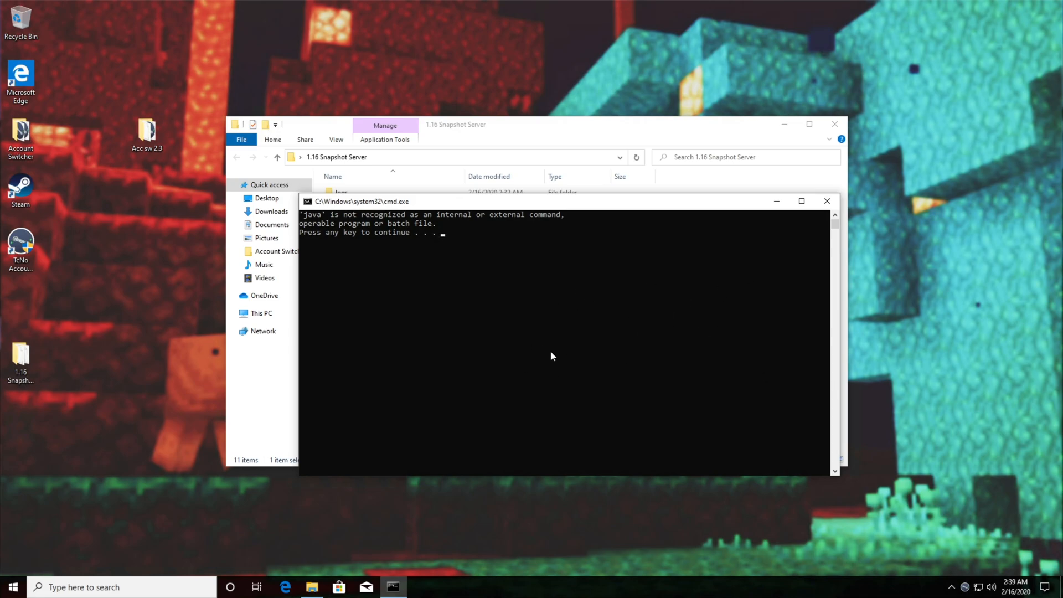
mouse_move(530, 394)
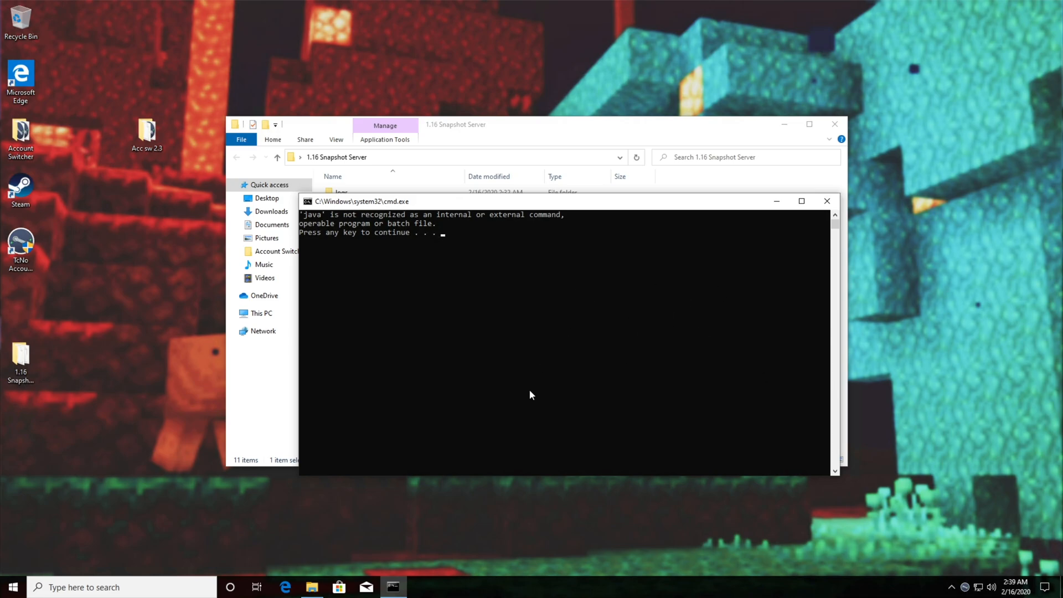
mouse_move(479, 379)
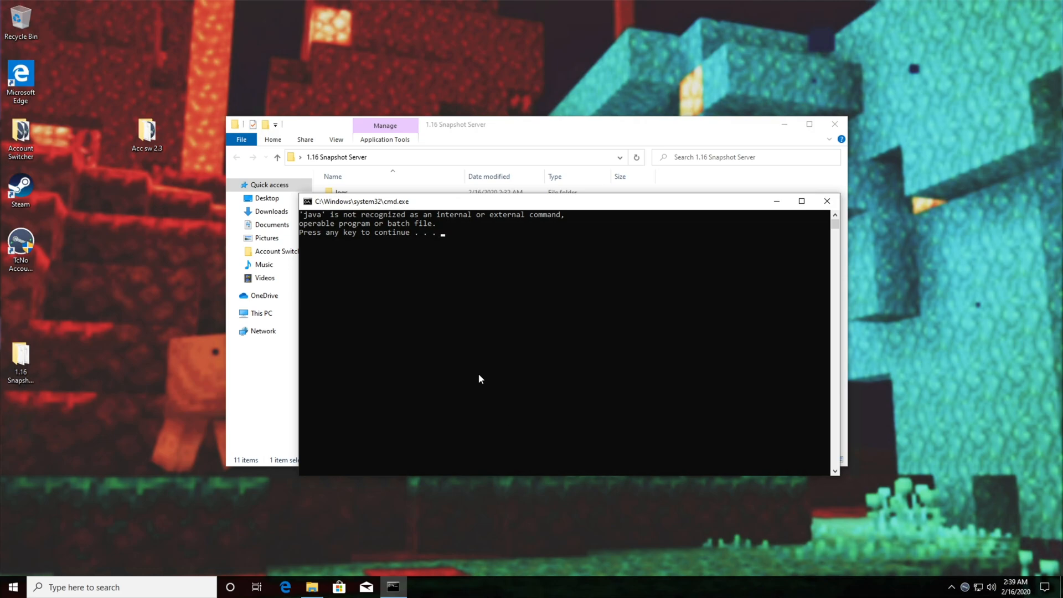
mouse_move(811, 206)
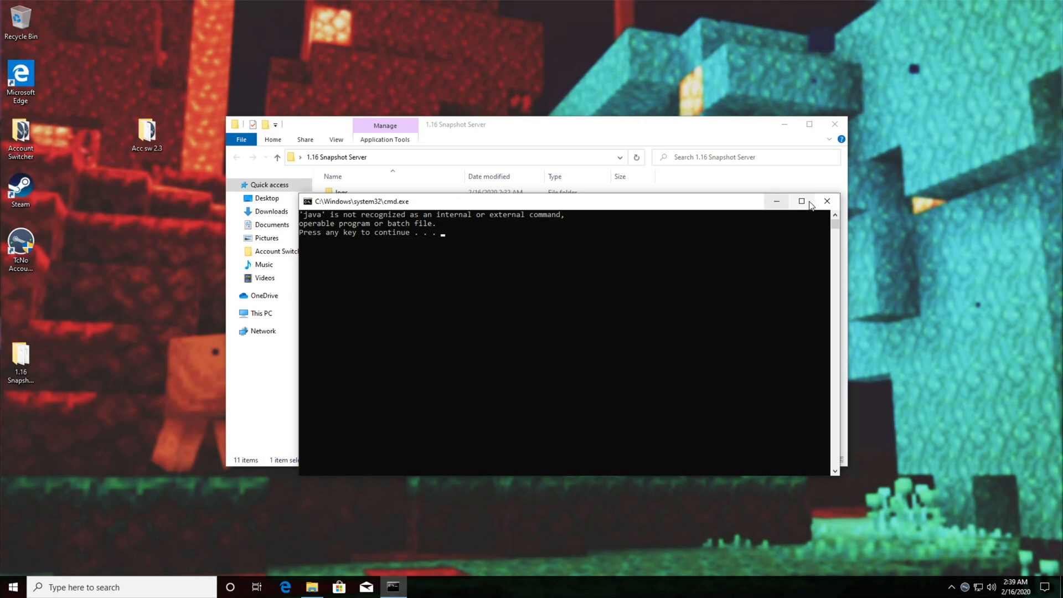
mouse_move(827, 202)
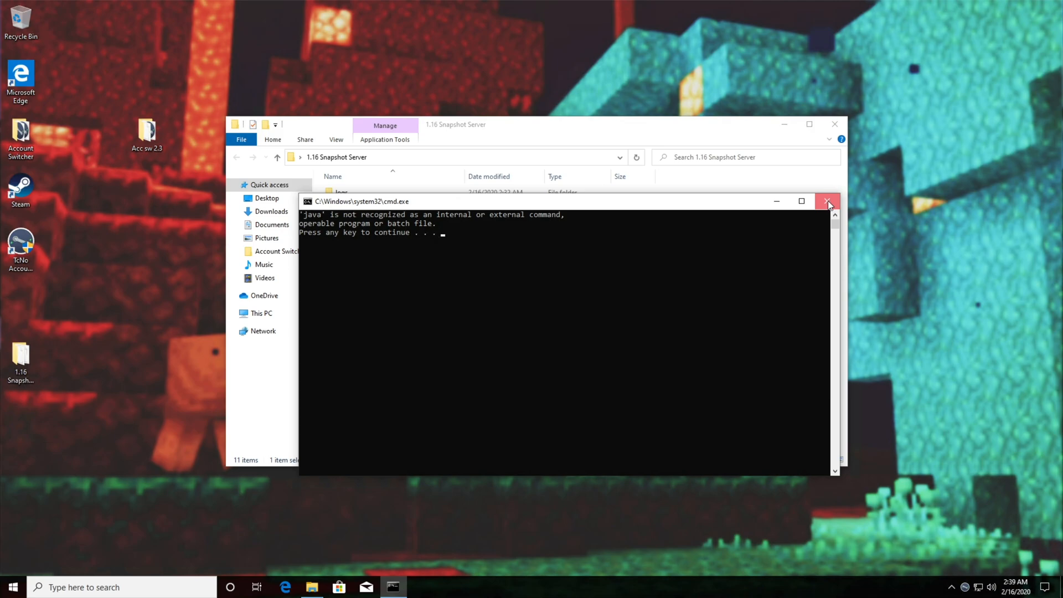
click(828, 201)
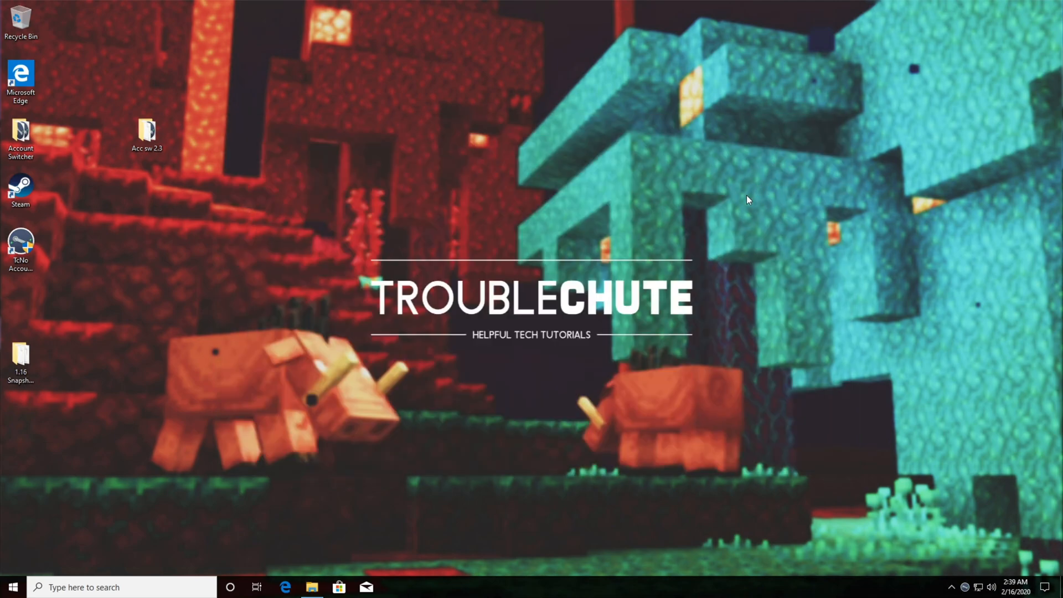
Browse java.com's manual download page listing the Windows Online and Offline installers.
click(285, 587)
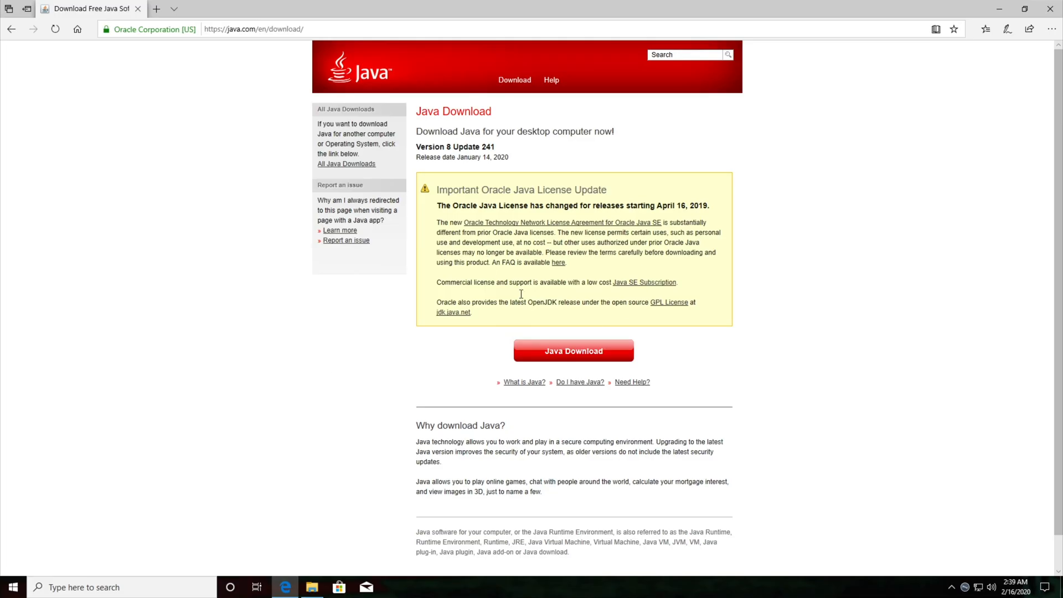
mouse_move(754, 229)
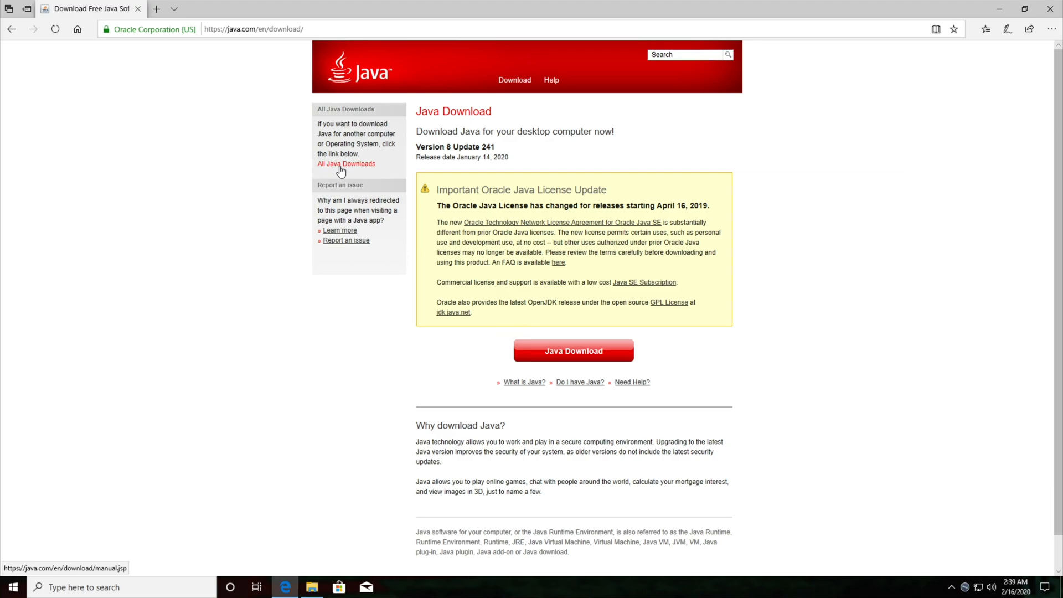
mouse_move(629, 310)
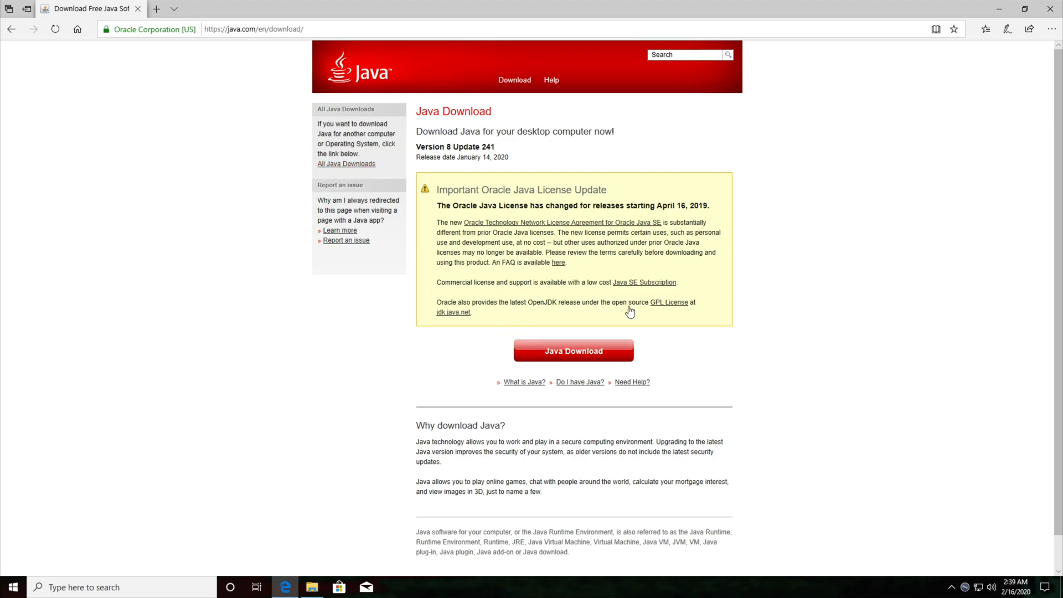
mouse_move(641, 332)
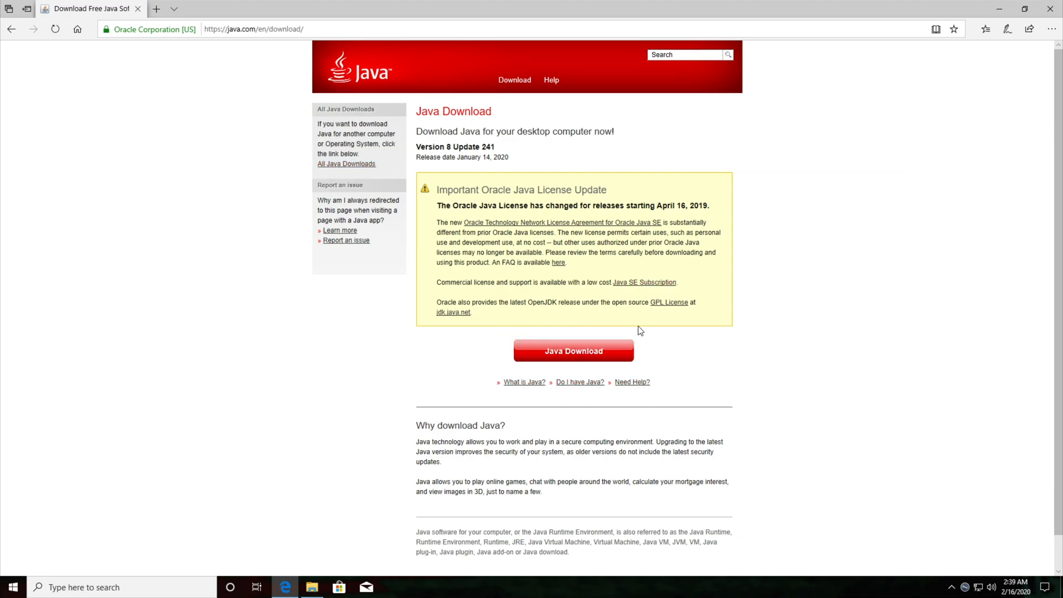
click(346, 164)
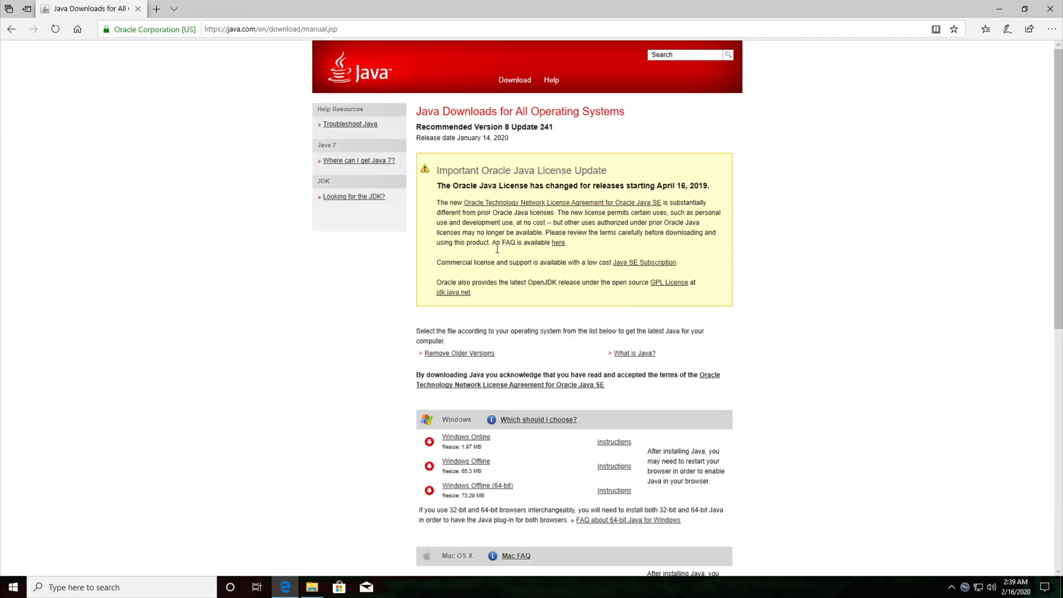
scroll(down, 3)
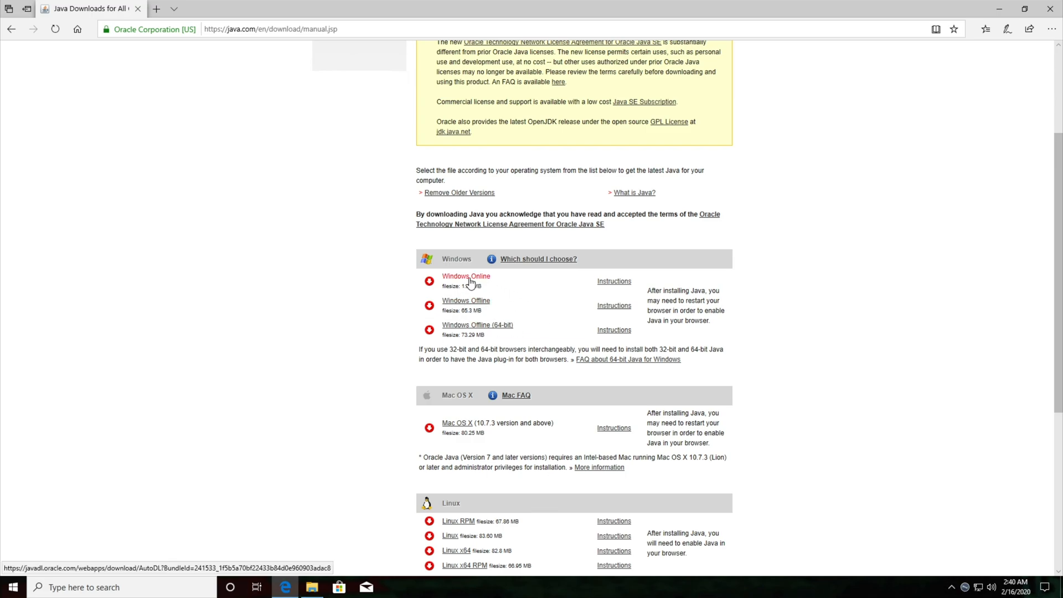
mouse_move(475, 334)
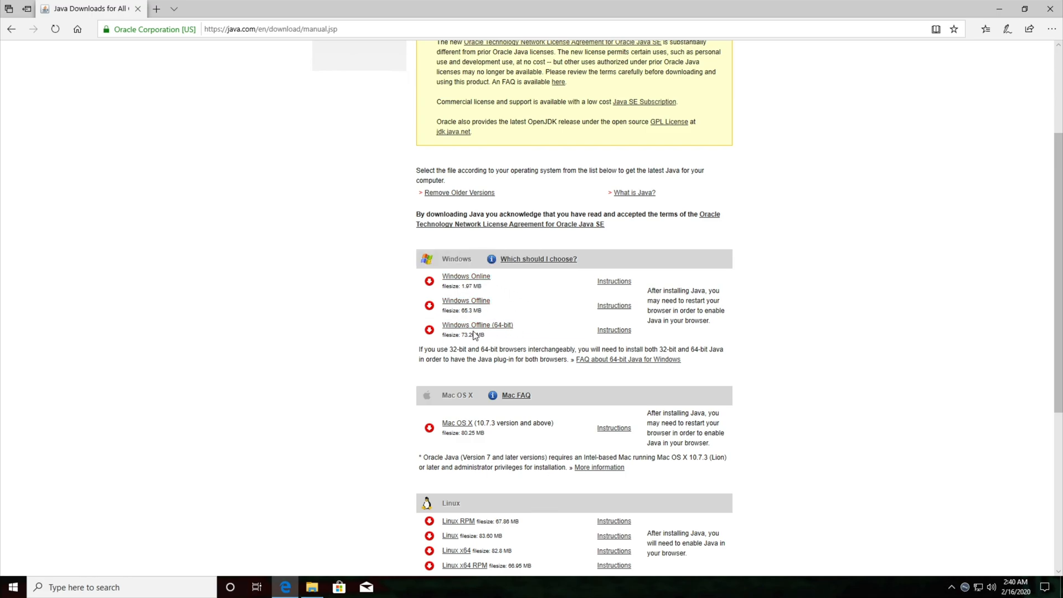
mouse_move(636, 349)
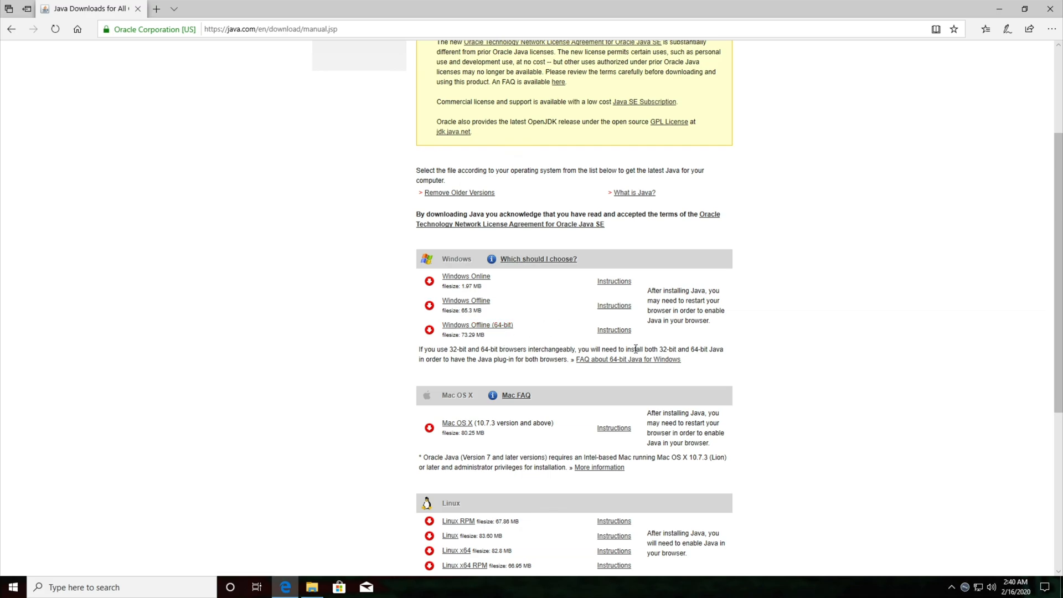
scroll(down, 3)
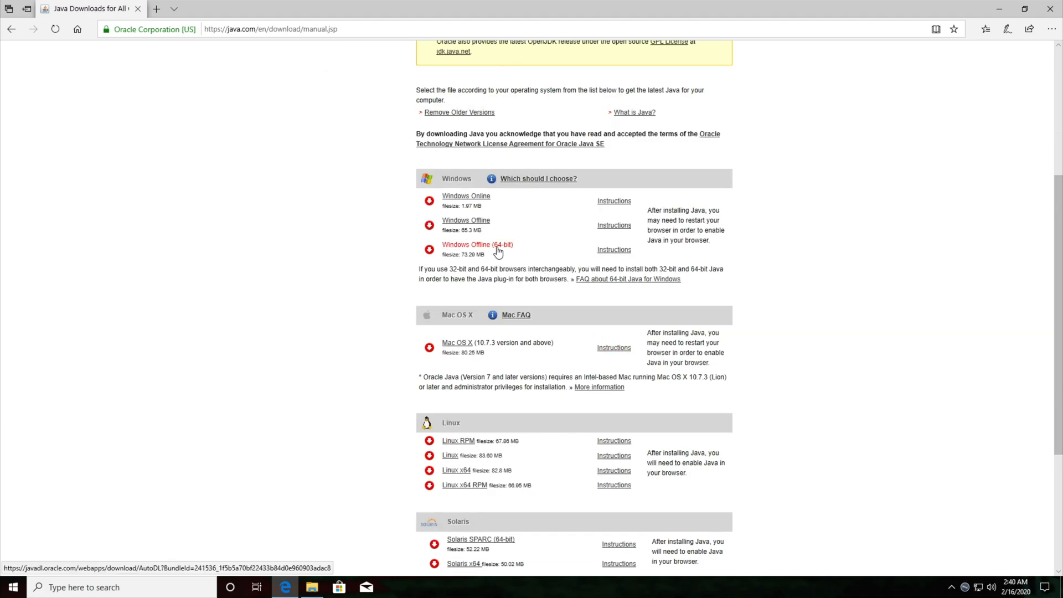
mouse_move(455, 253)
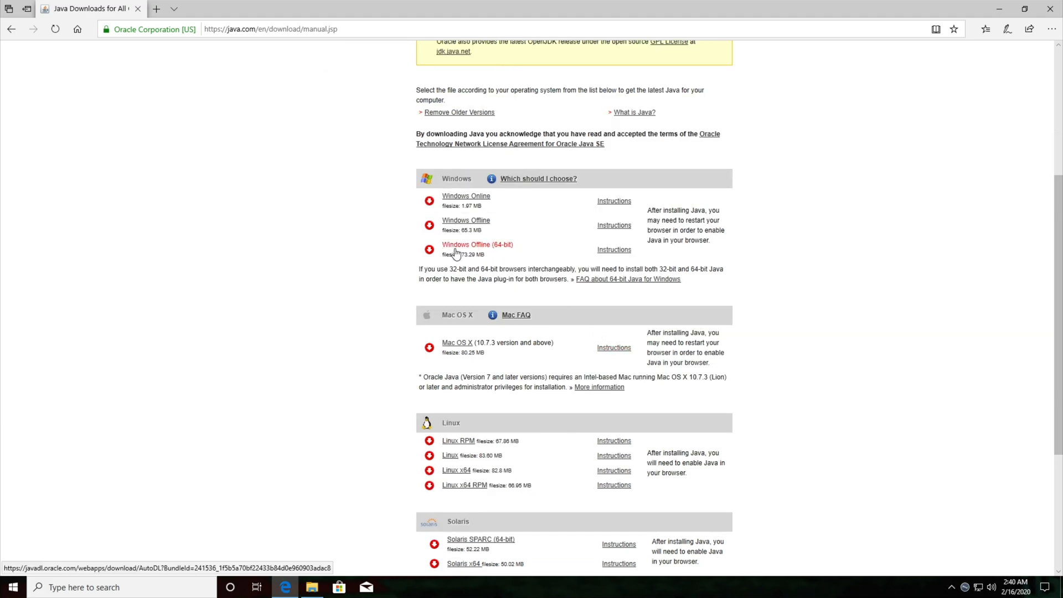
mouse_move(489, 252)
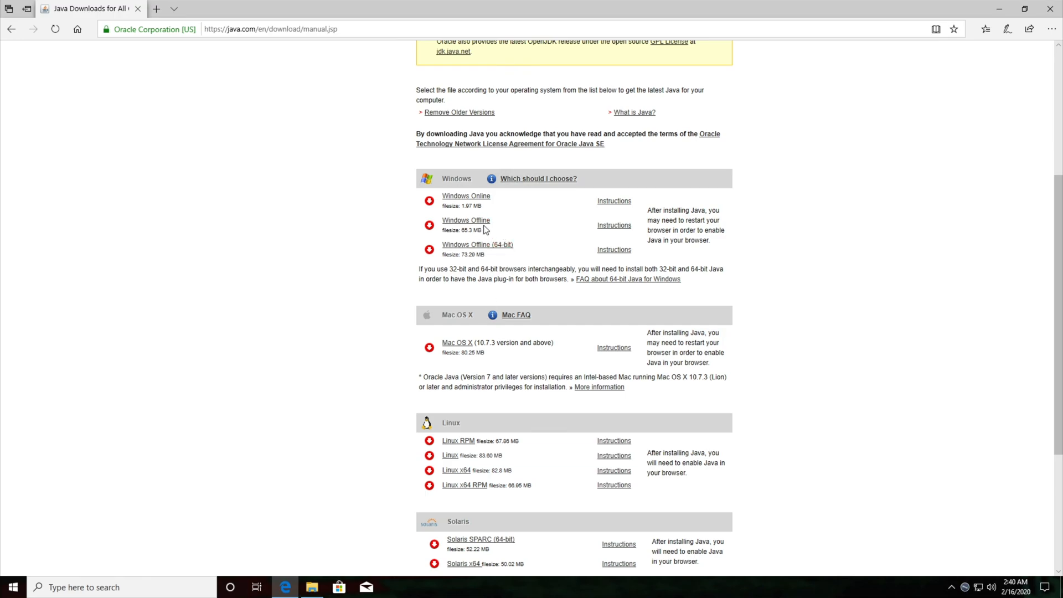
mouse_move(466, 219)
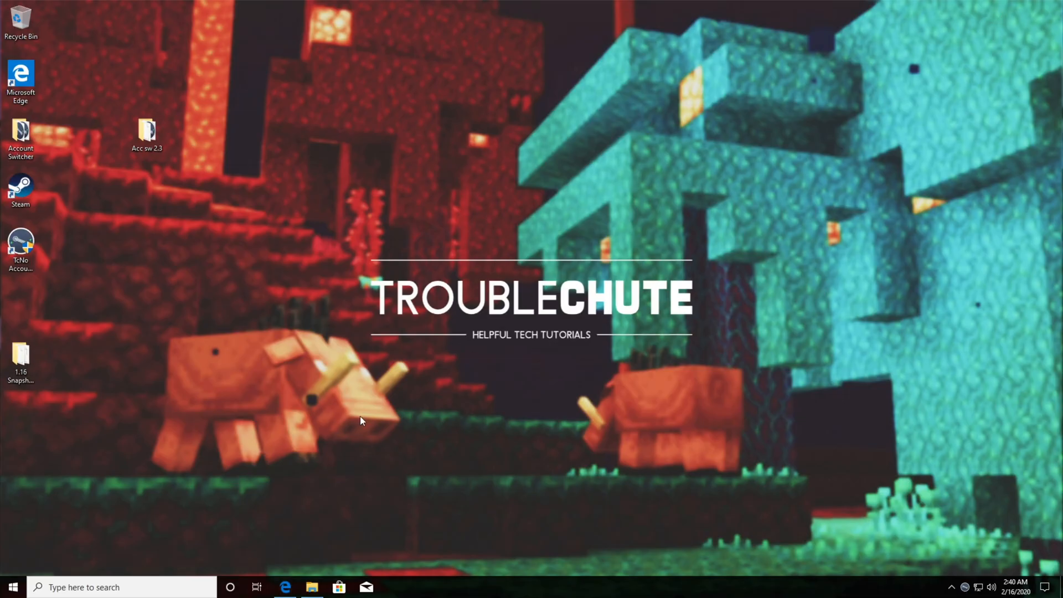
Return to the 1.16 Snapshot Server folder from the desktop.
double_click(20, 356)
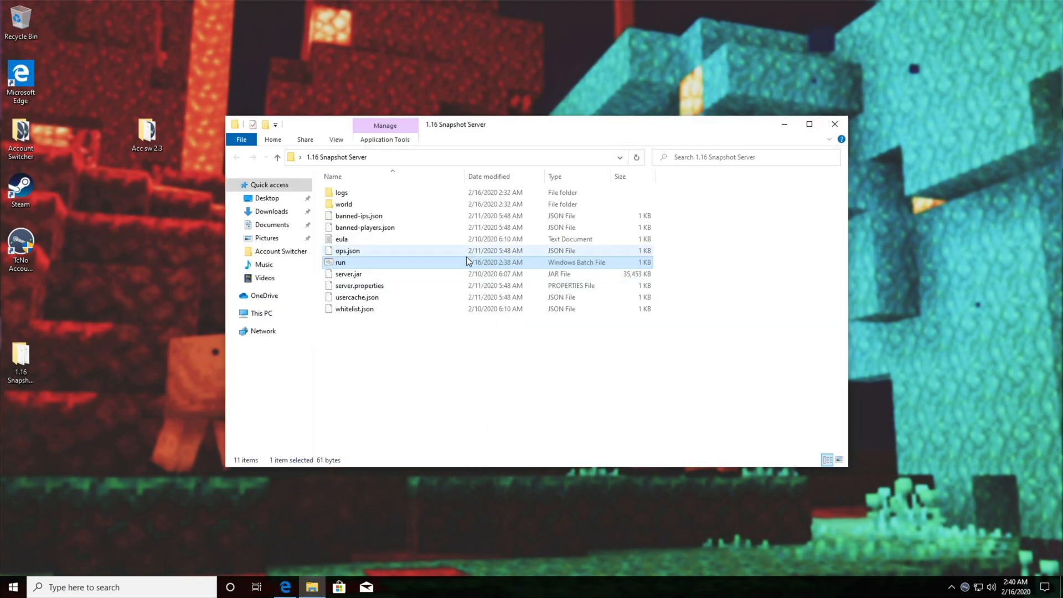
View run.bat's -Xmx8G memory setting in Notepad and close it unchanged.
double_click(340, 263)
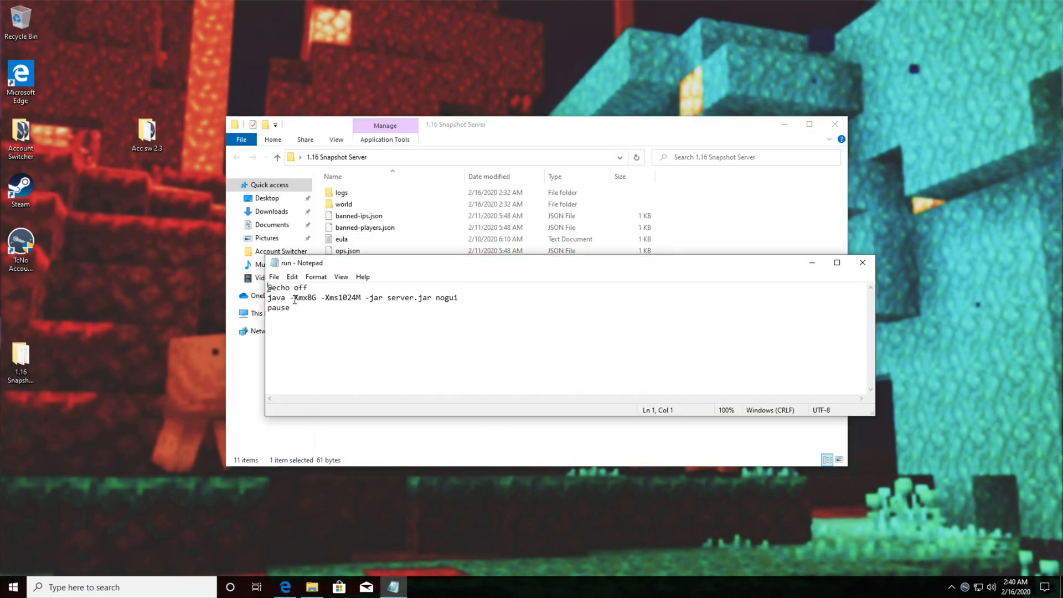
click(309, 297)
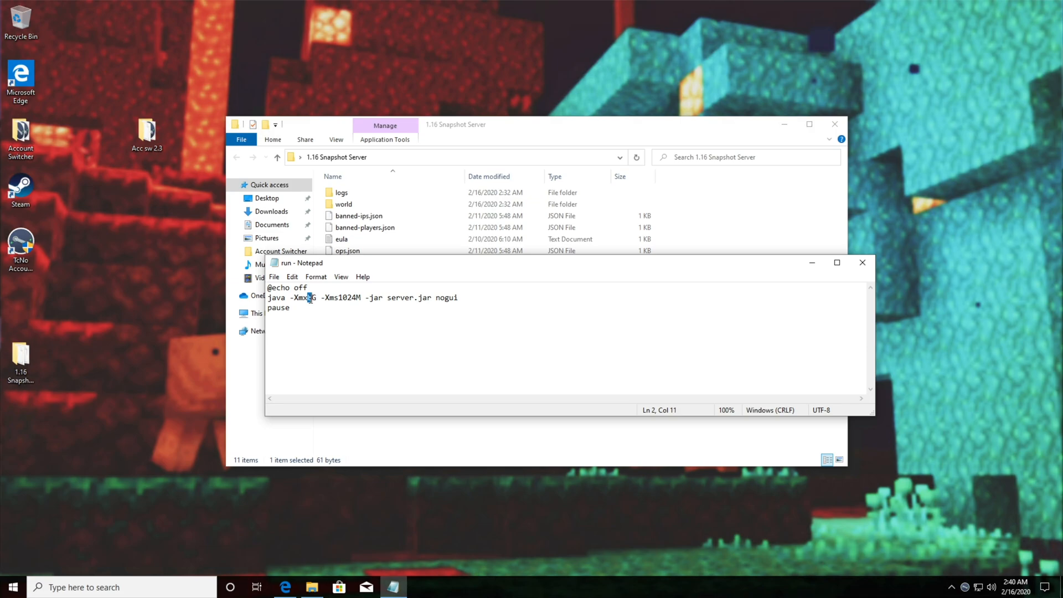
mouse_move(862, 264)
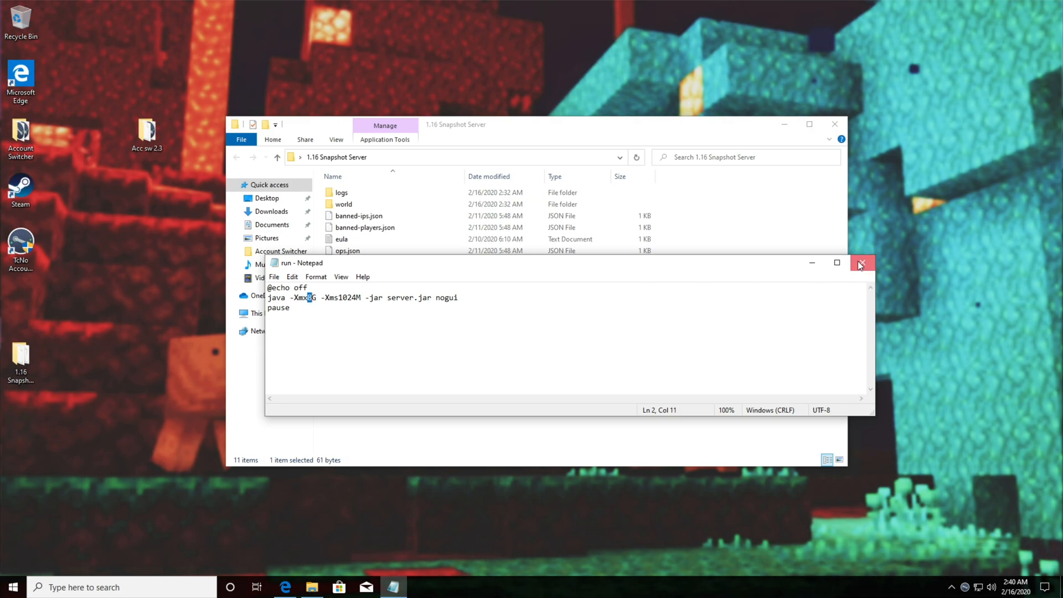
click(862, 263)
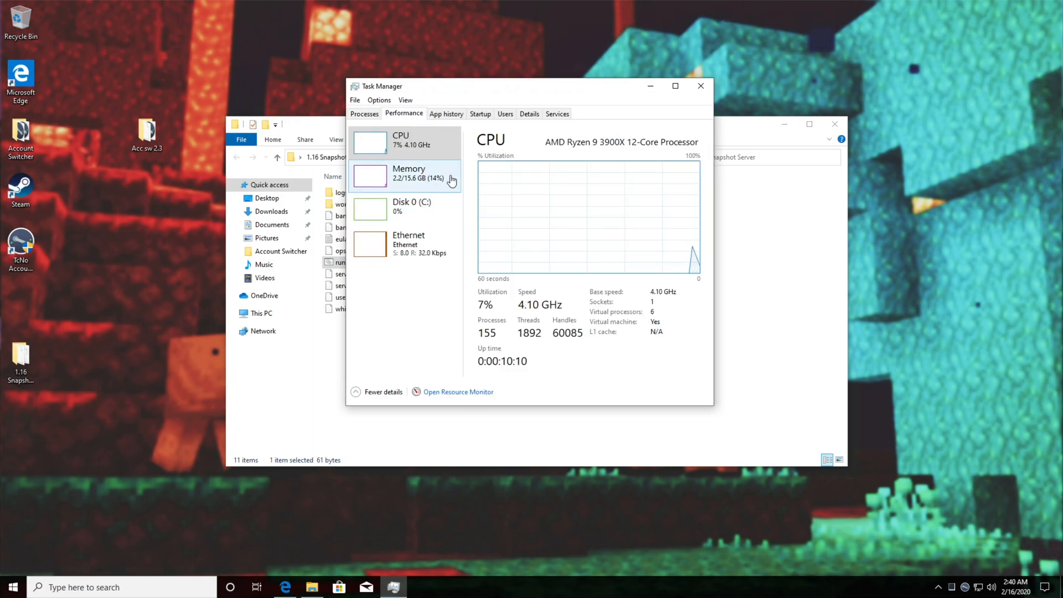
Check the Memory view showing 15.6 GB total installed RAM.
click(406, 176)
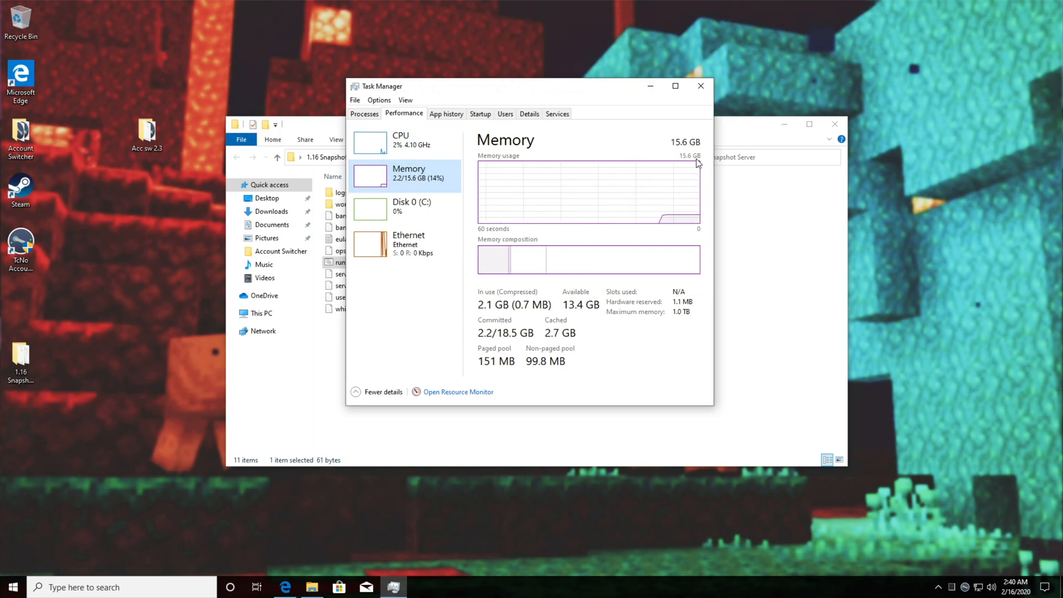
mouse_move(623, 172)
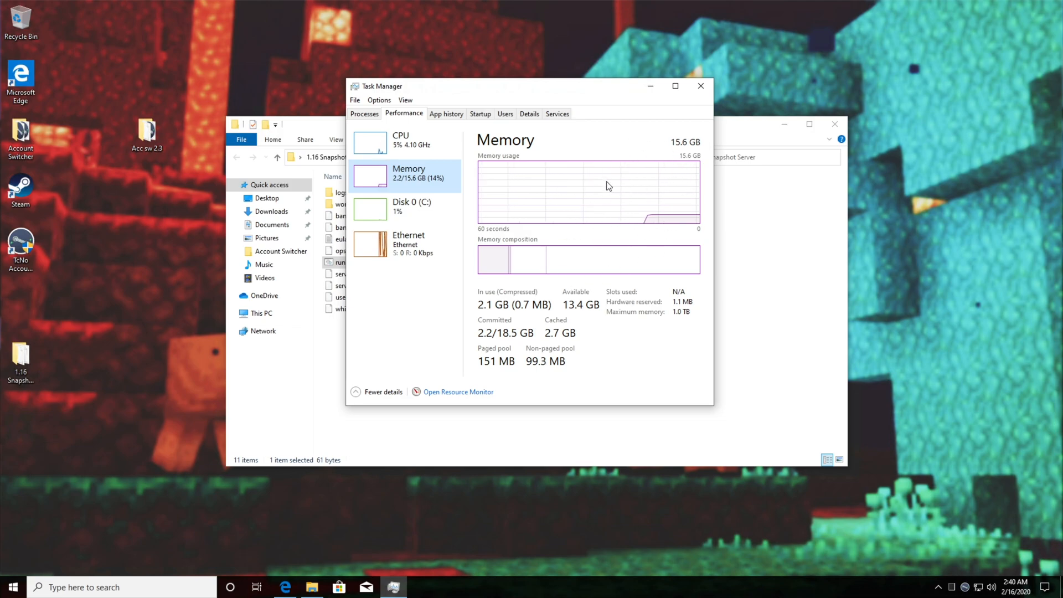
mouse_move(653, 123)
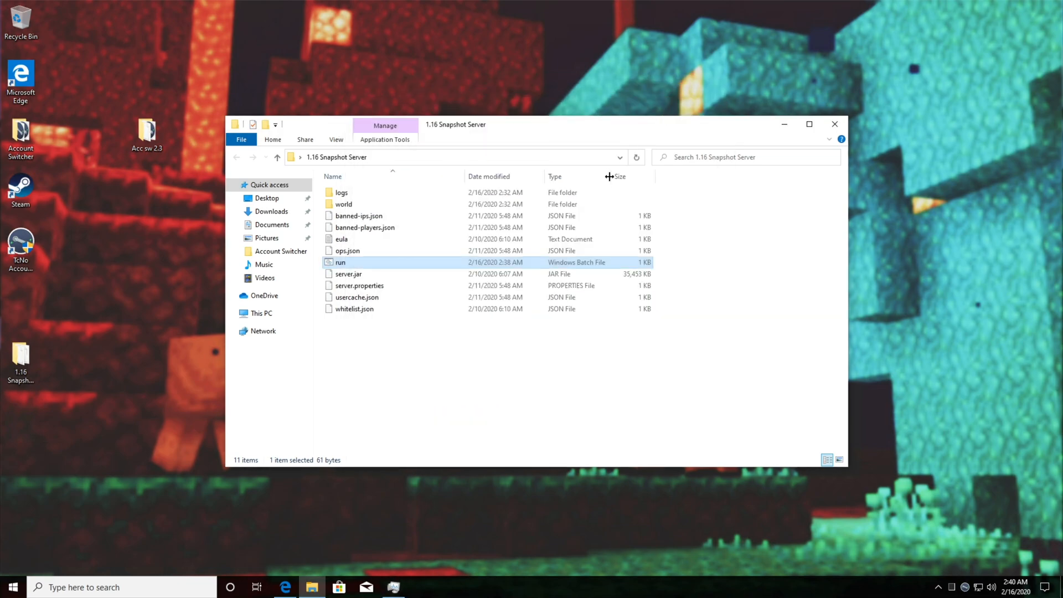
Search '64' and confirm a 64-bit operating system on the Settings About page.
text(64)
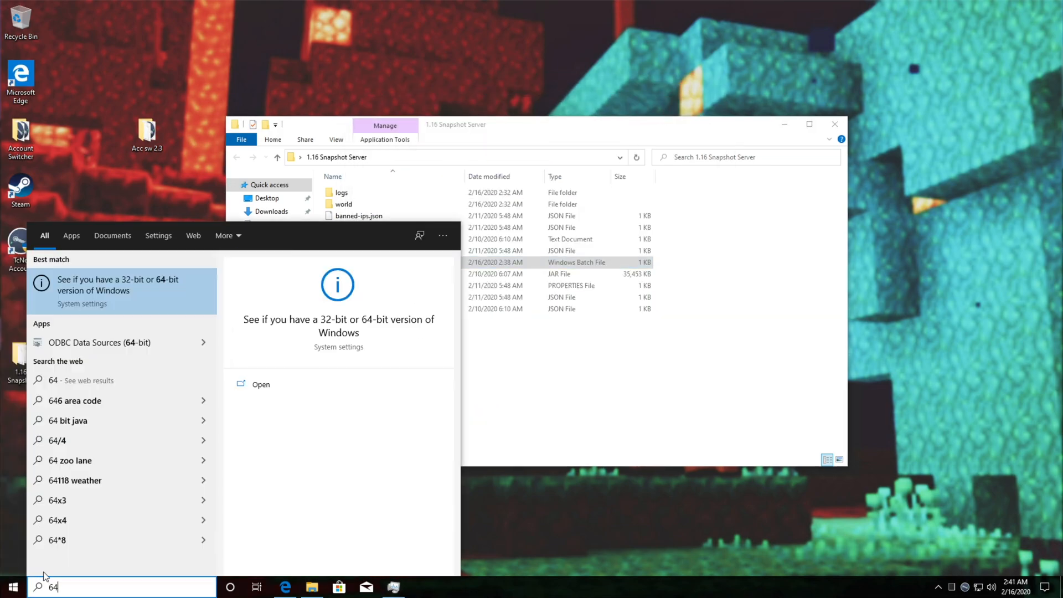
mouse_move(68, 285)
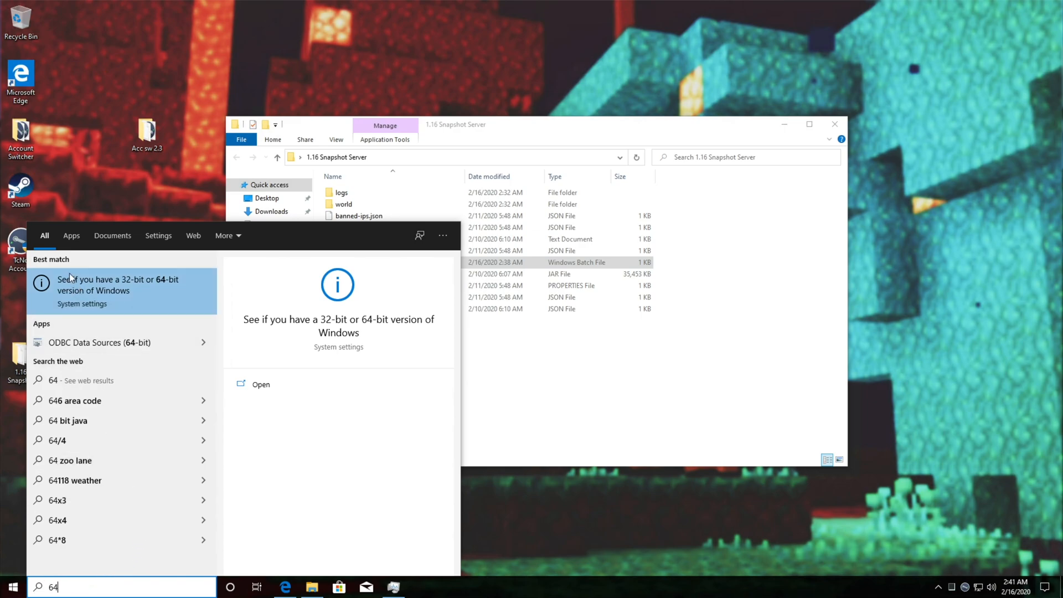
mouse_move(143, 297)
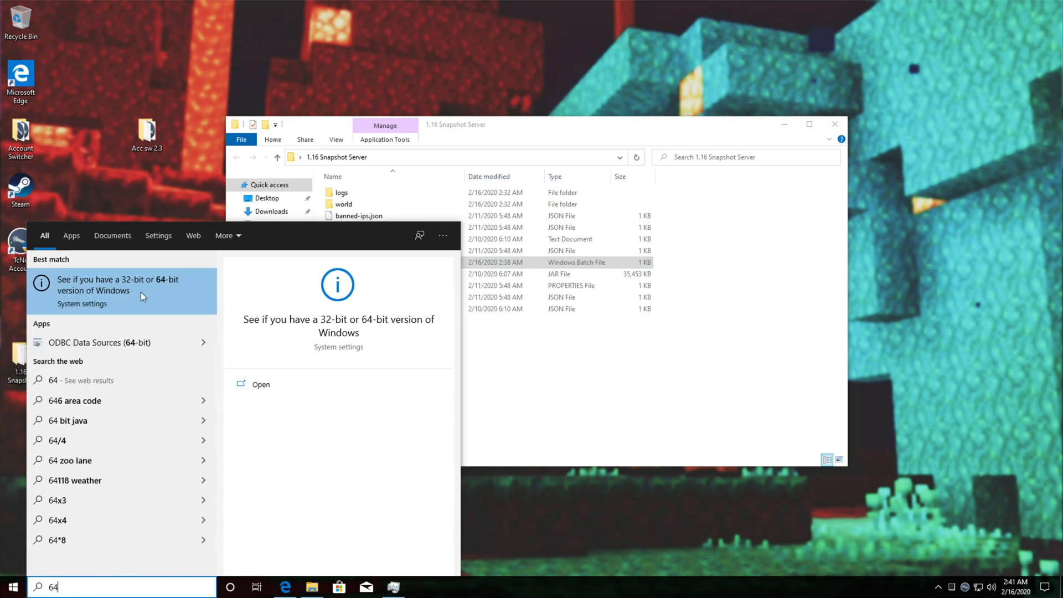
click(116, 284)
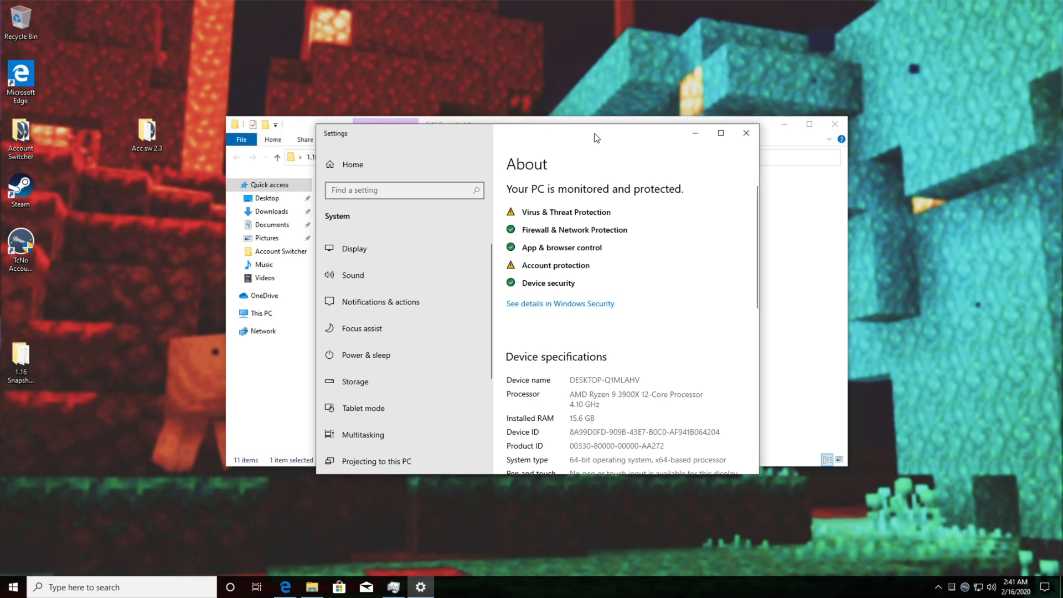
scroll(down, 3)
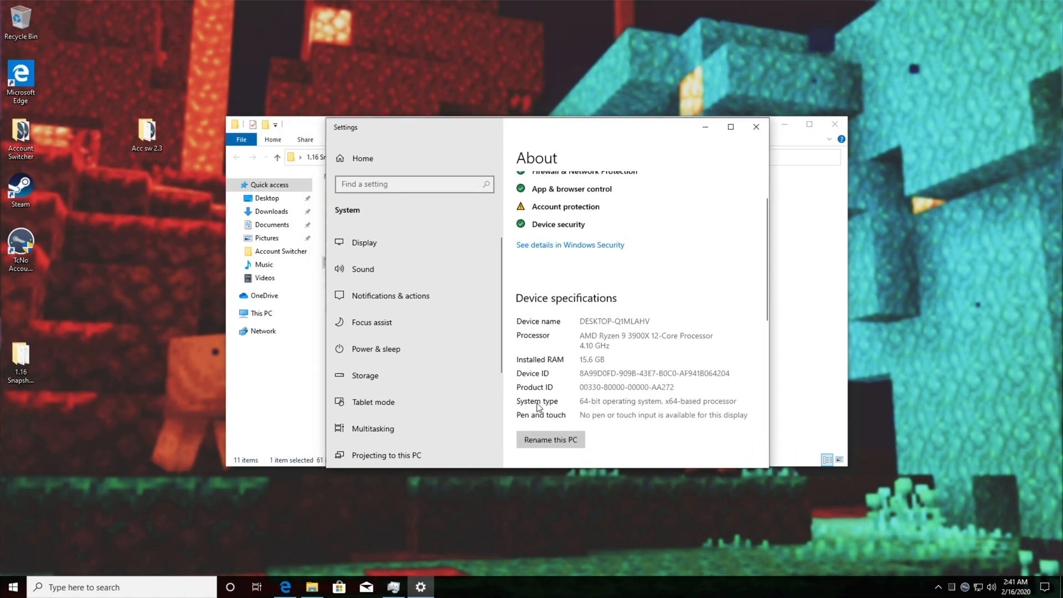
mouse_move(732, 225)
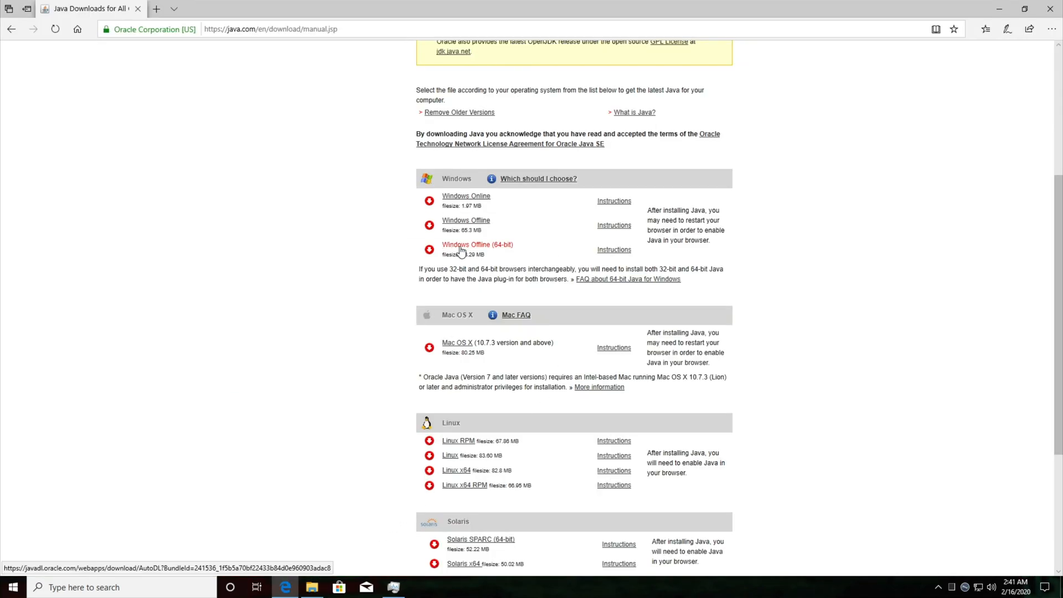
Download the Windows Offline (64-bit) Java installer jre-8u241-windows-x64.exe.
click(476, 244)
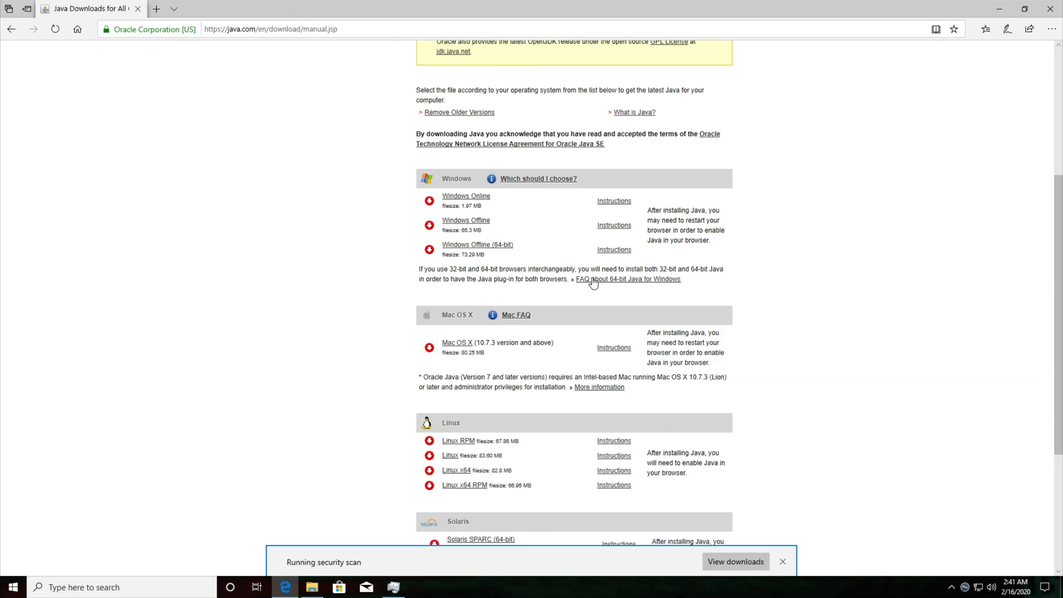
mouse_move(478, 245)
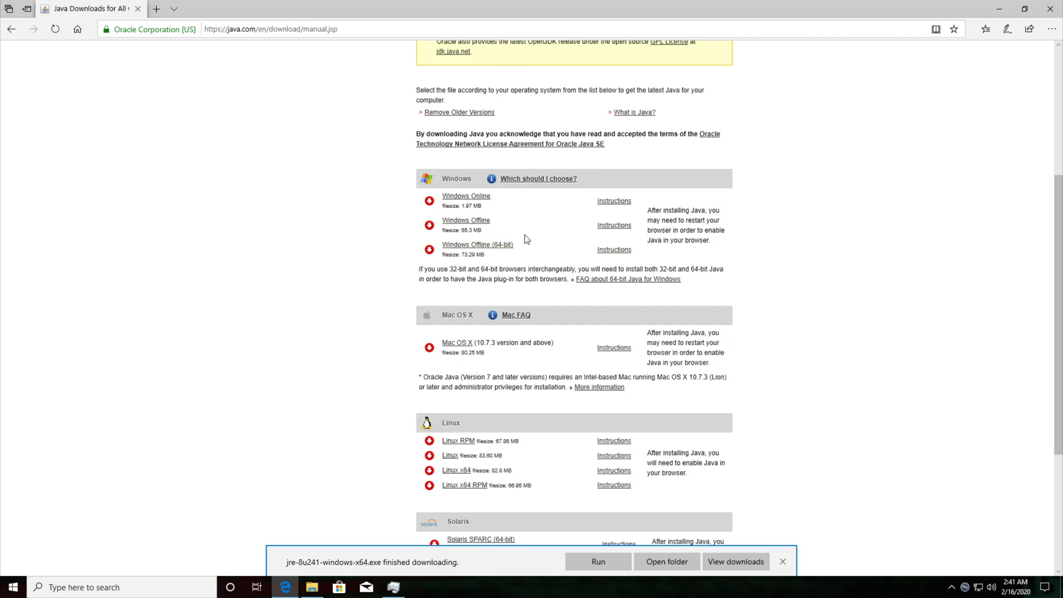
mouse_move(503, 244)
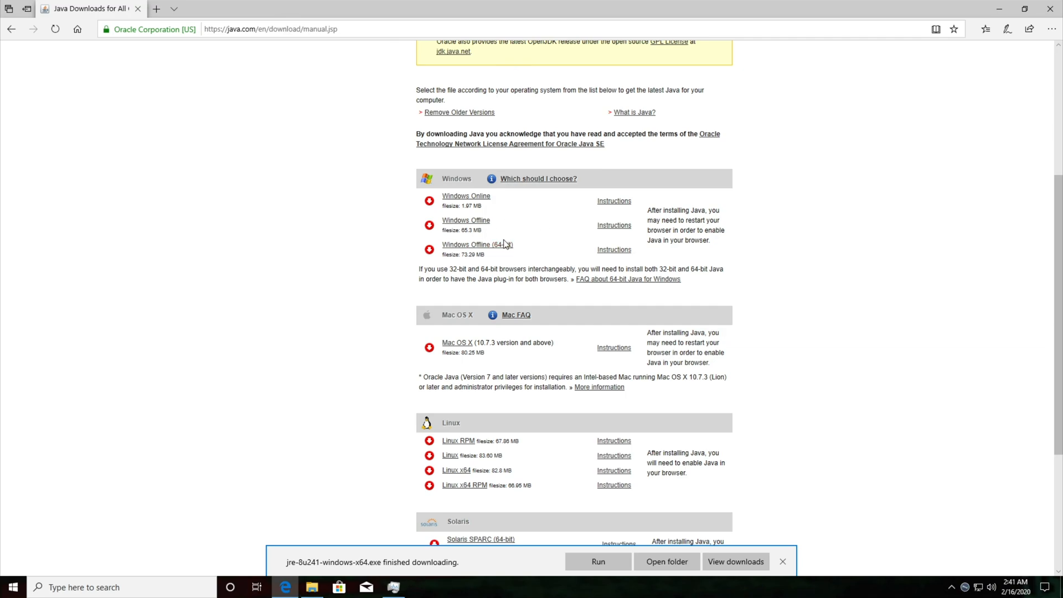
mouse_move(477, 252)
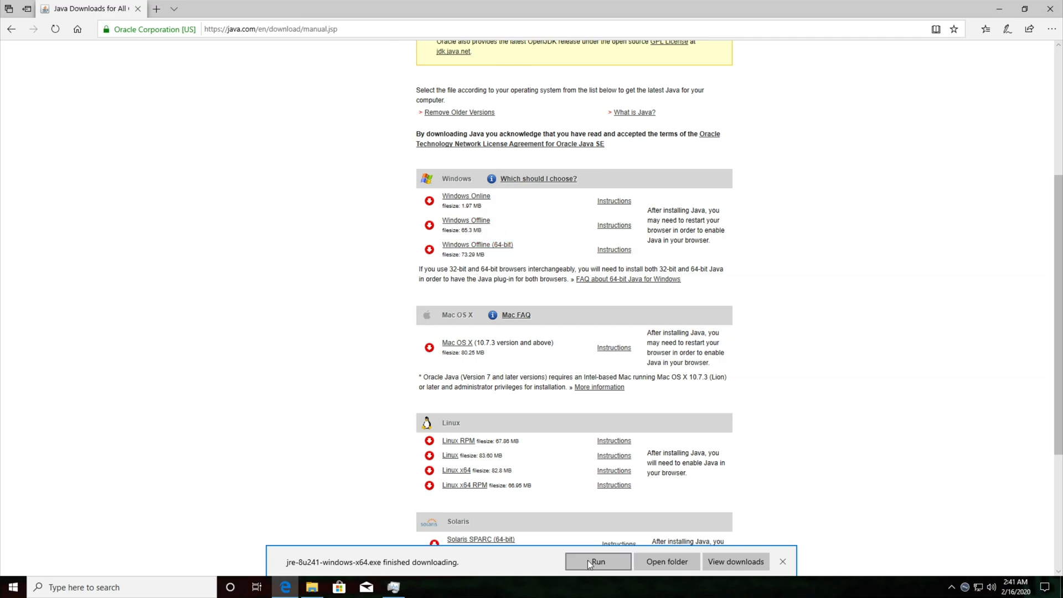
mouse_move(359, 507)
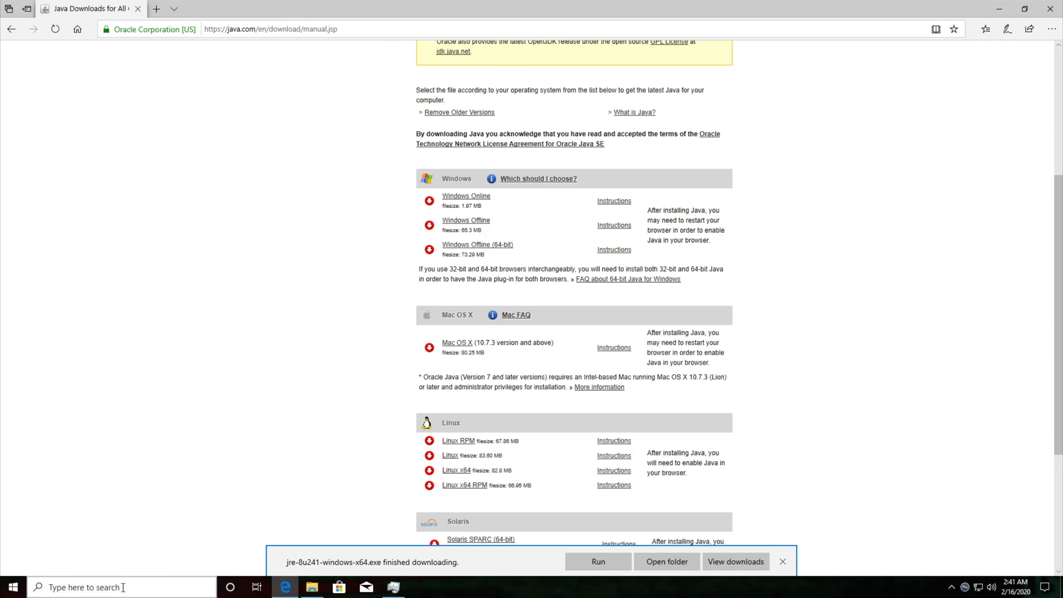
Search 'uninstall' in Start to bring up Control Panel as the best match.
click(12, 587)
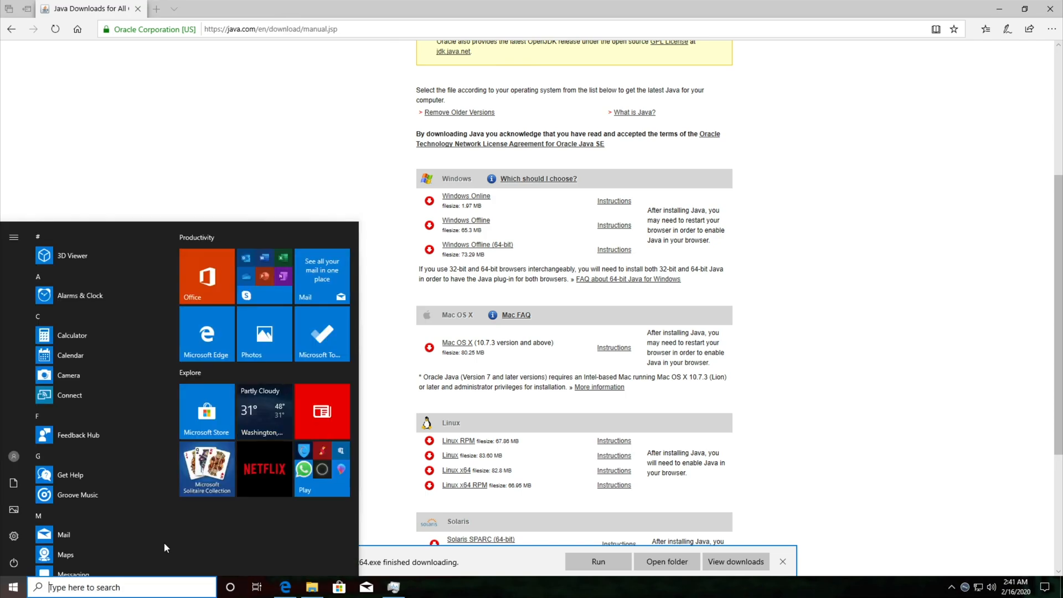
text(uninstall)
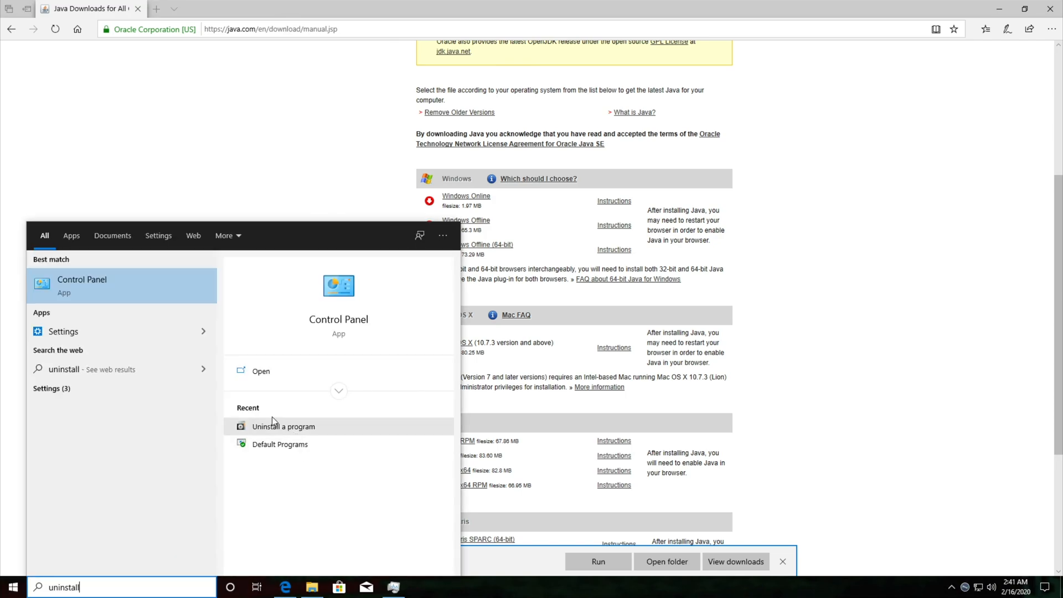
mouse_move(284, 425)
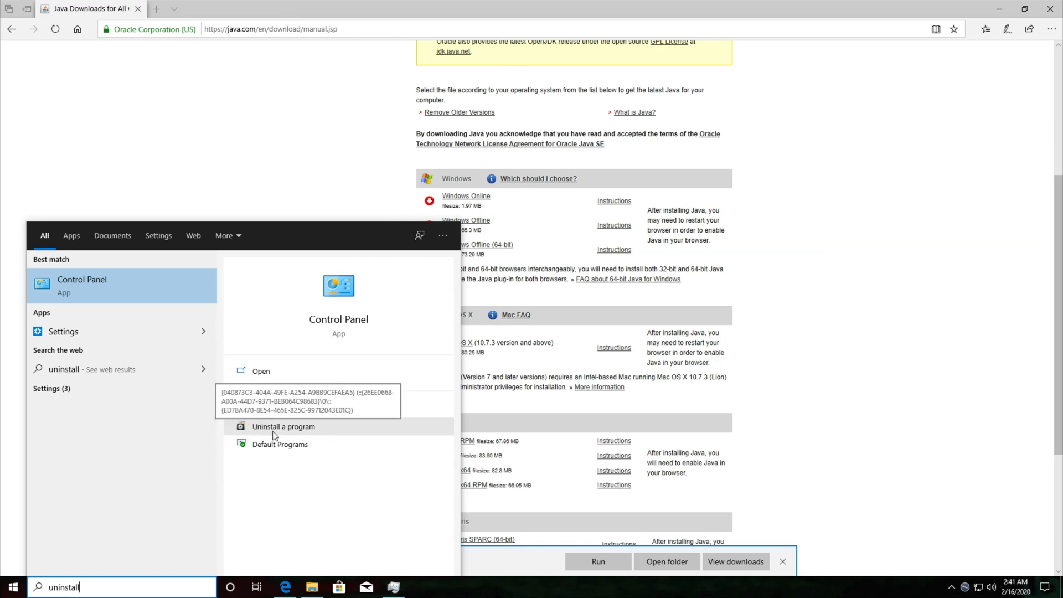
mouse_move(197, 392)
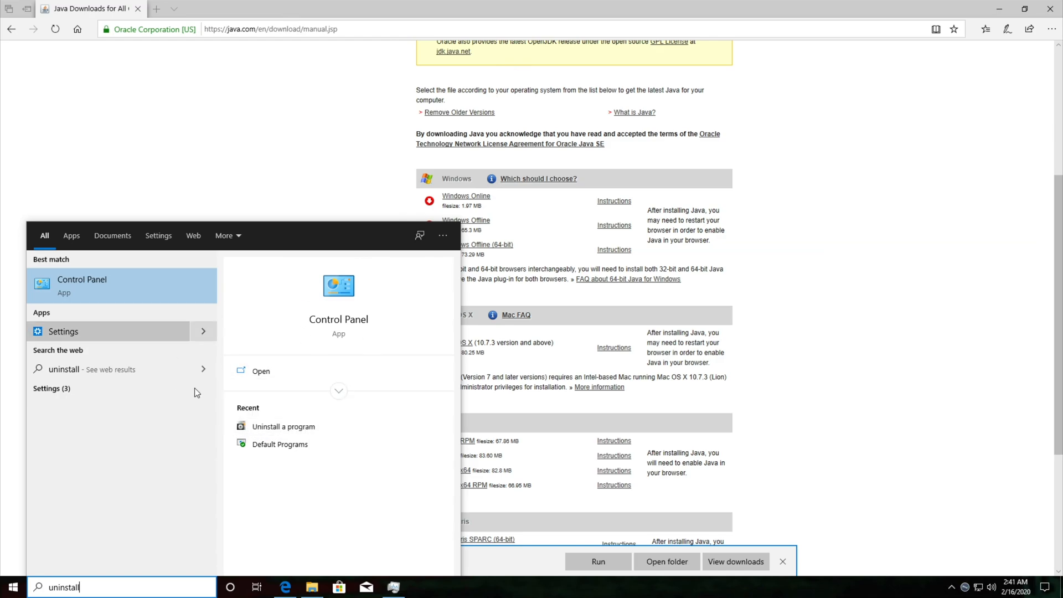
mouse_move(334, 348)
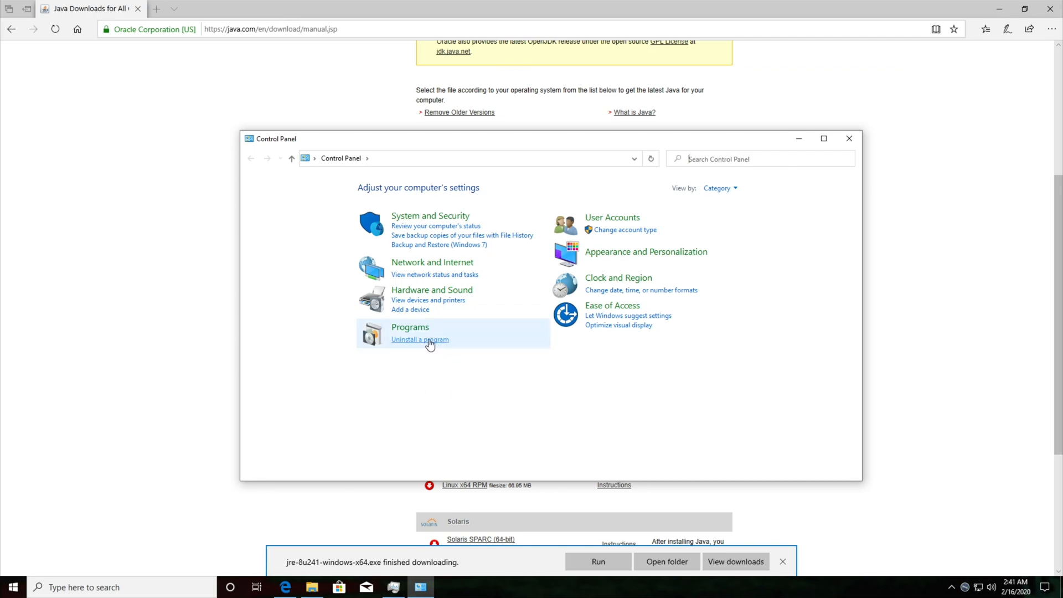
Check Programs and Features shows only OneDrive, Desktop Runtime and Steam, no Java.
click(419, 339)
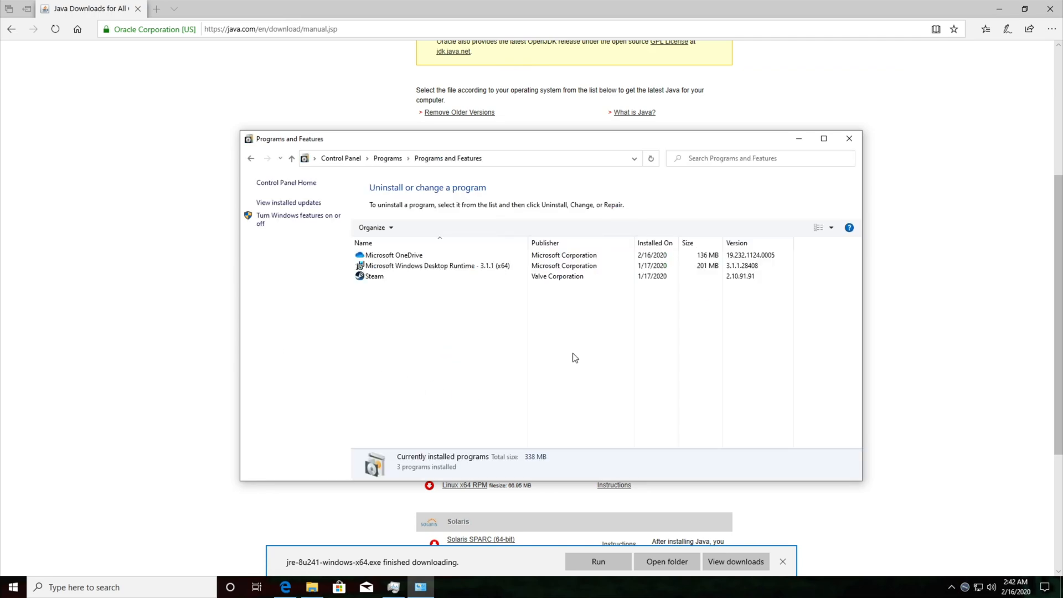
mouse_move(512, 288)
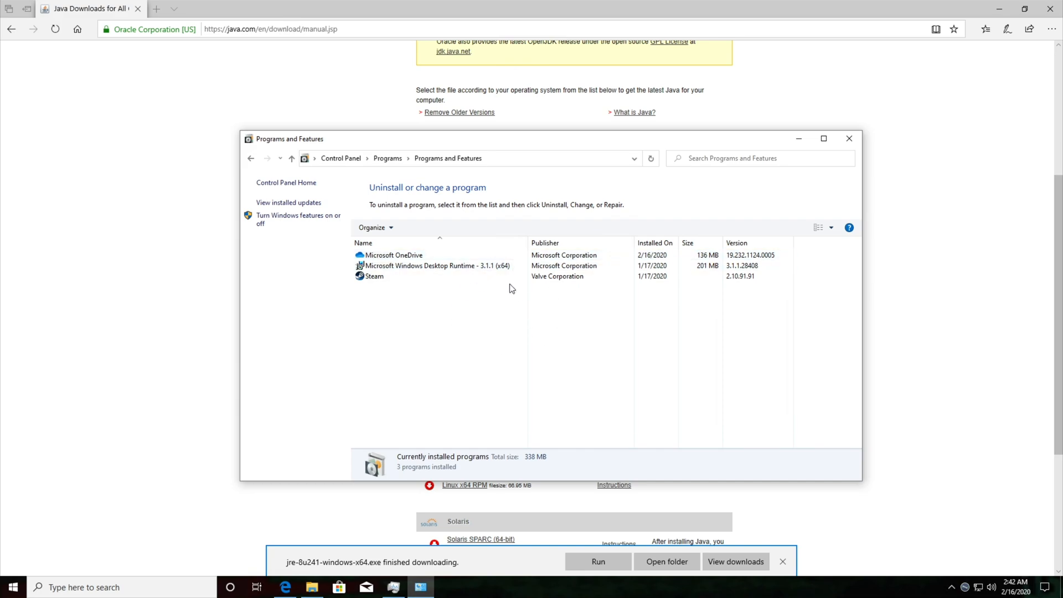
mouse_move(444, 265)
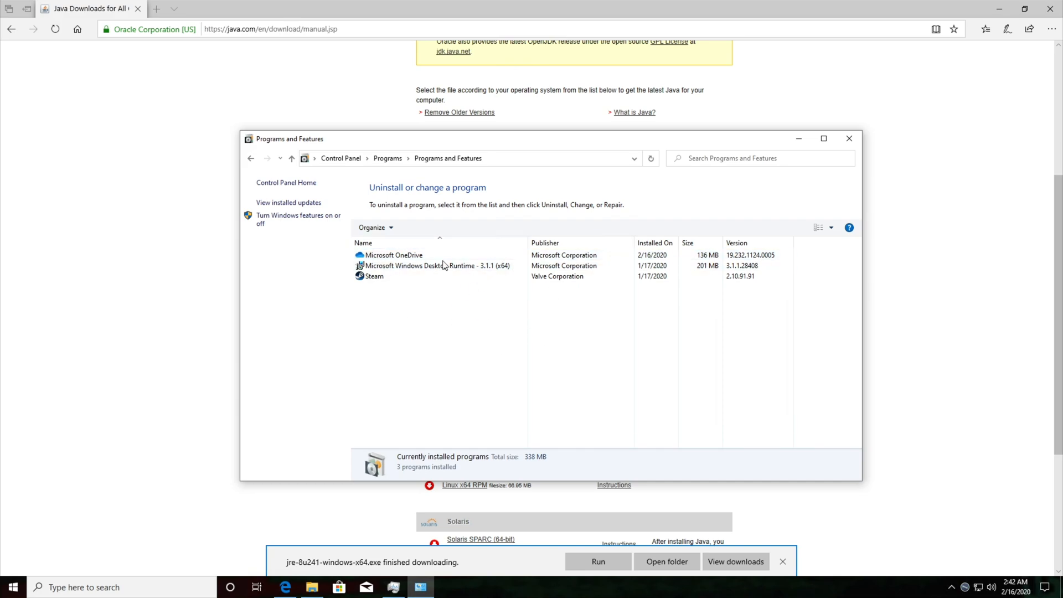
click(374, 276)
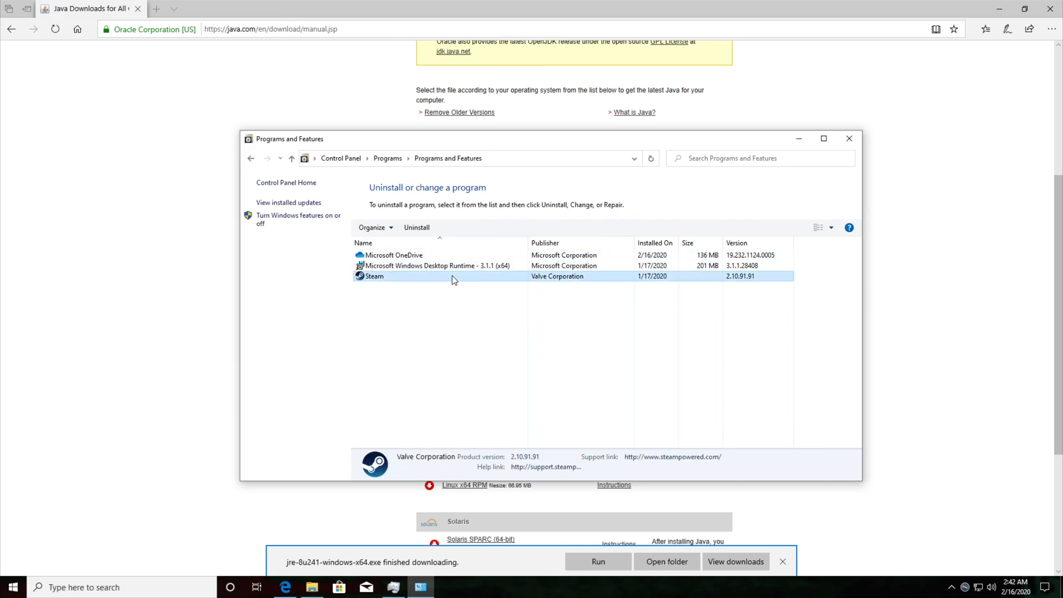
mouse_move(444, 284)
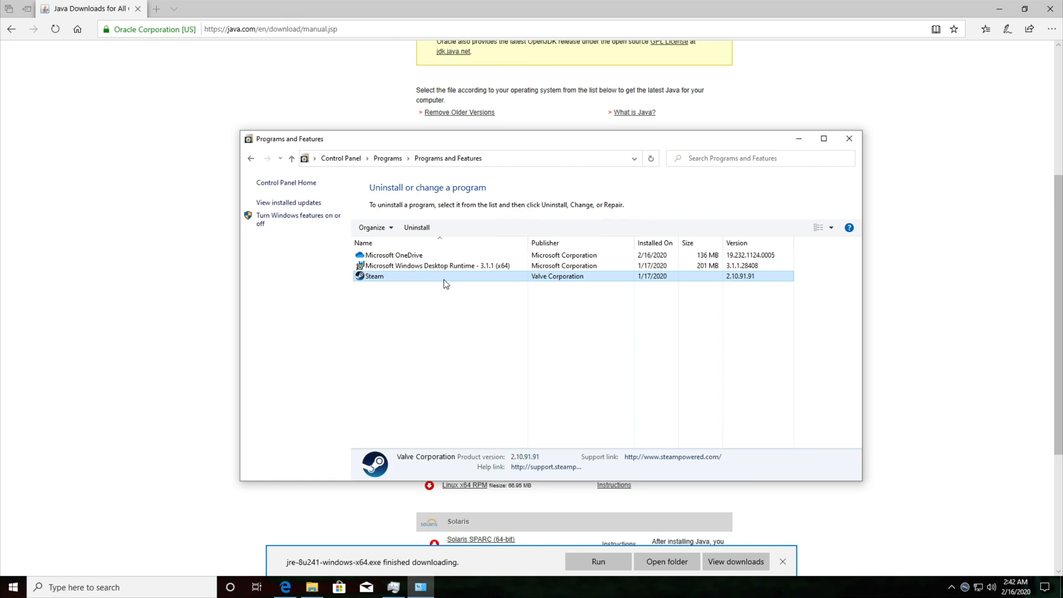
mouse_move(486, 309)
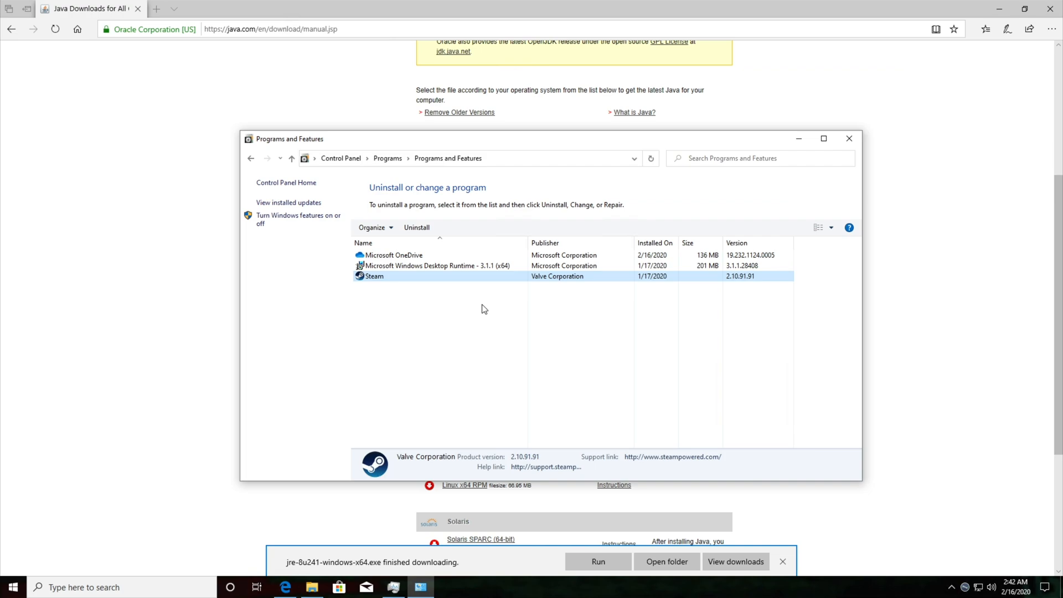
mouse_move(575, 182)
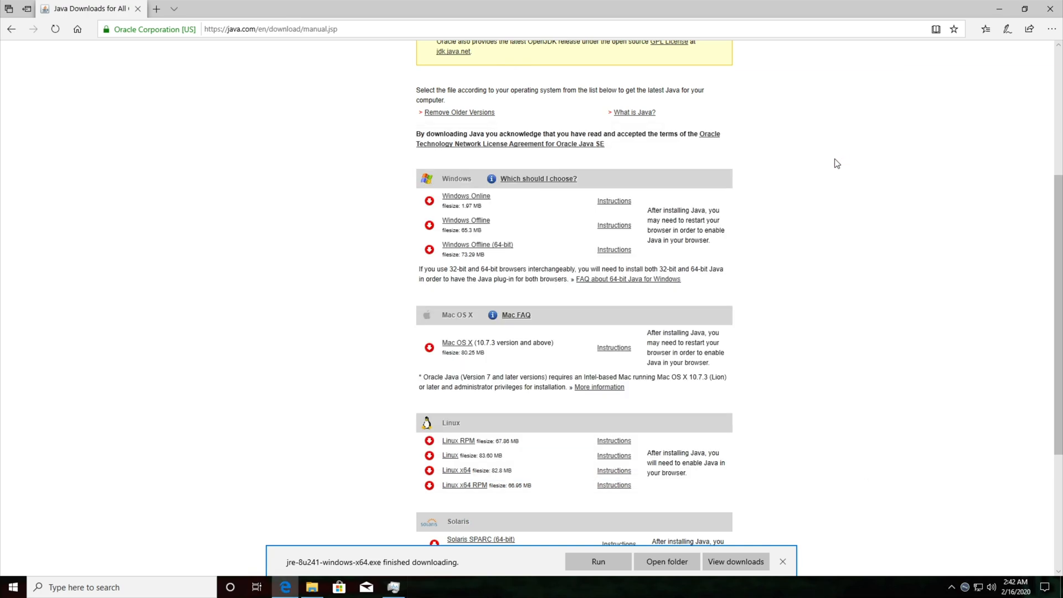
Run the downloaded JRE installer through the UAC prompt until Java reports installed, then close setup.
click(782, 562)
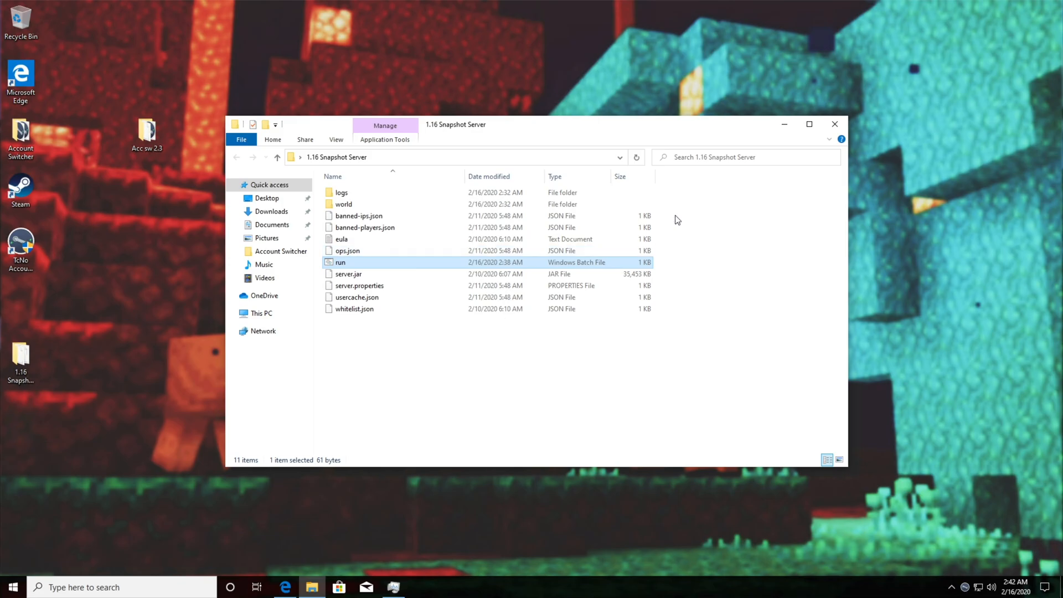
double_click(340, 262)
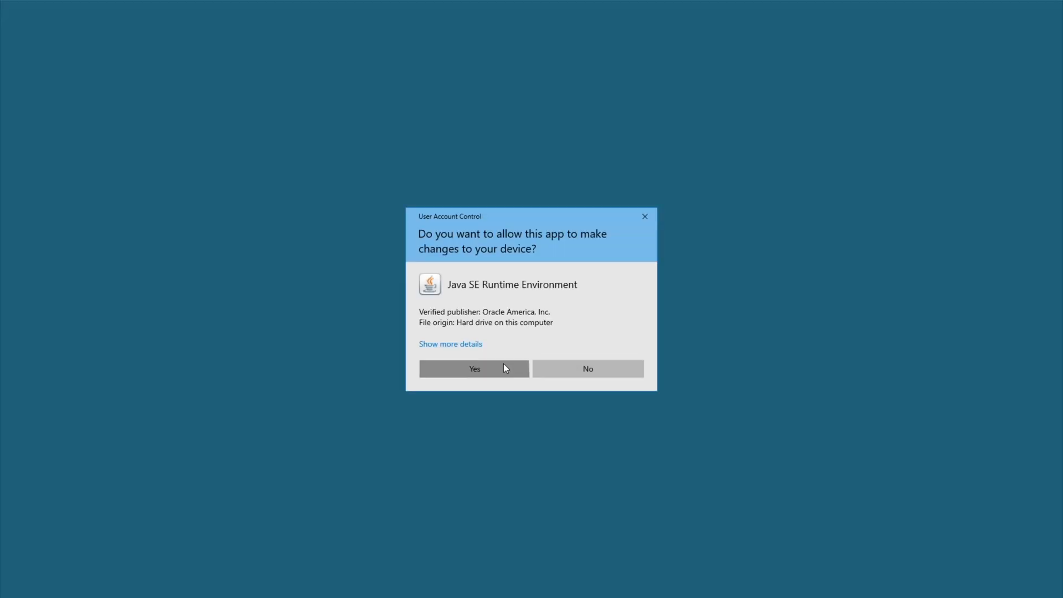
click(474, 368)
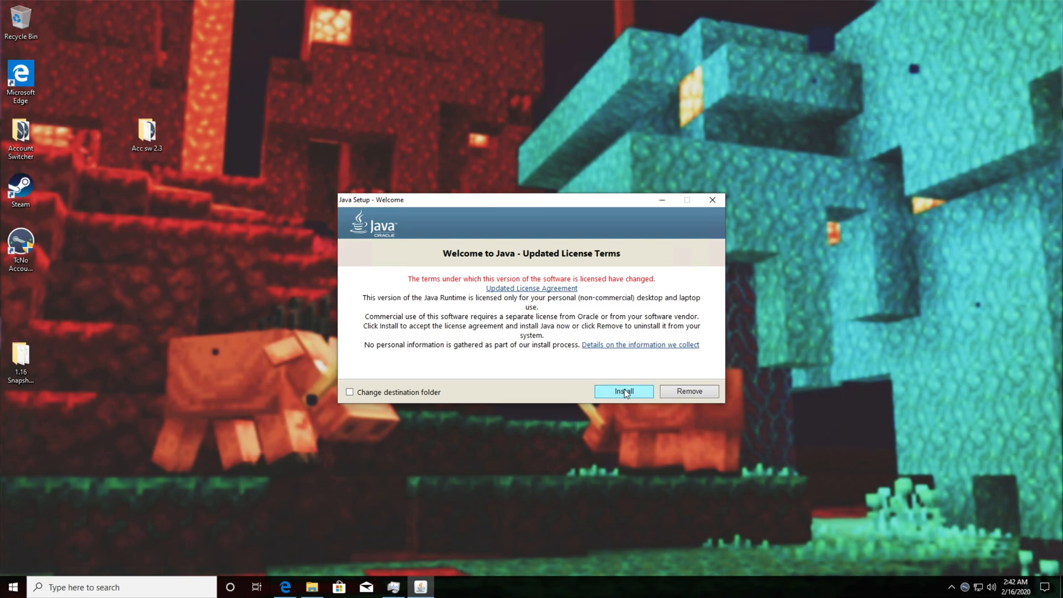
click(622, 391)
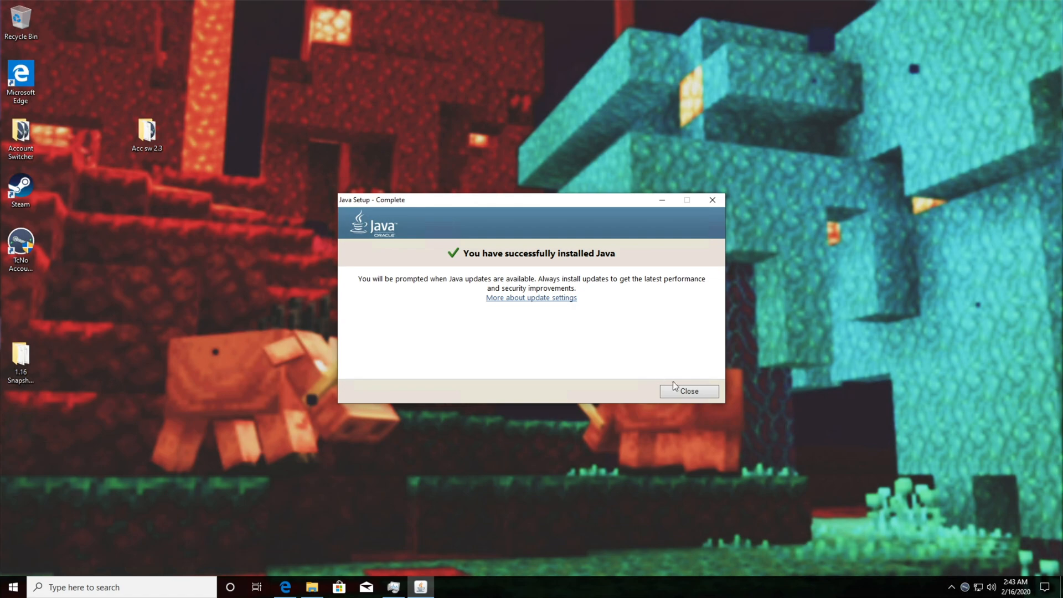
click(688, 391)
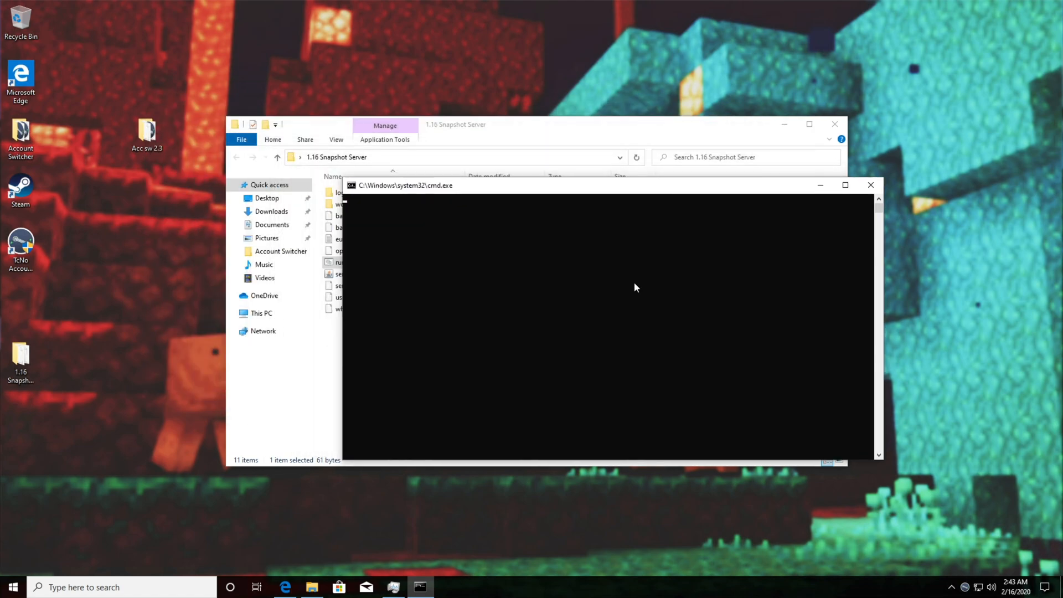
mouse_move(606, 285)
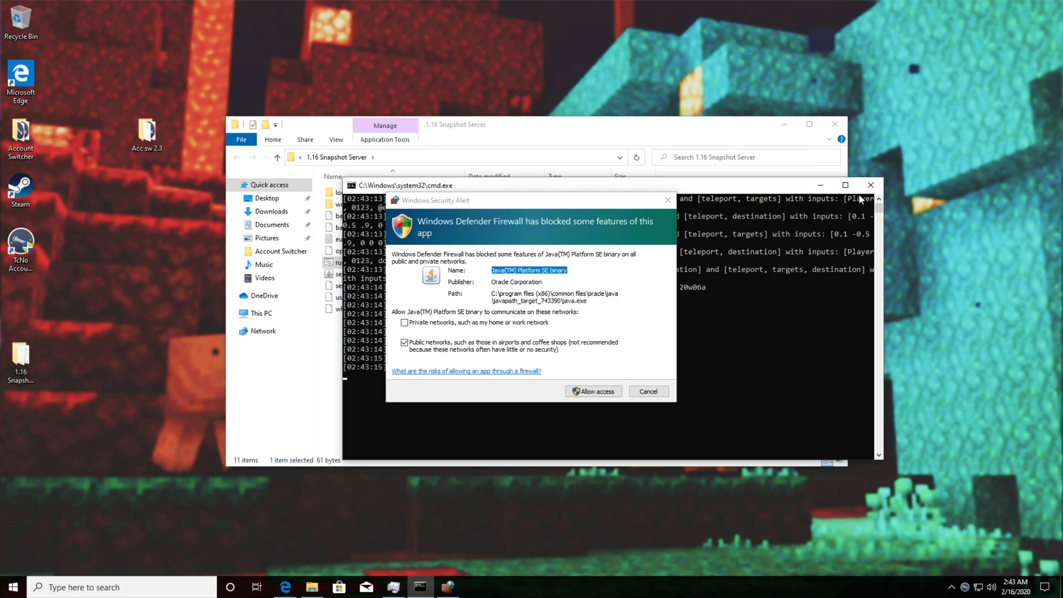
Allow Java through the firewall on private networks in the Windows Security Alert.
click(404, 322)
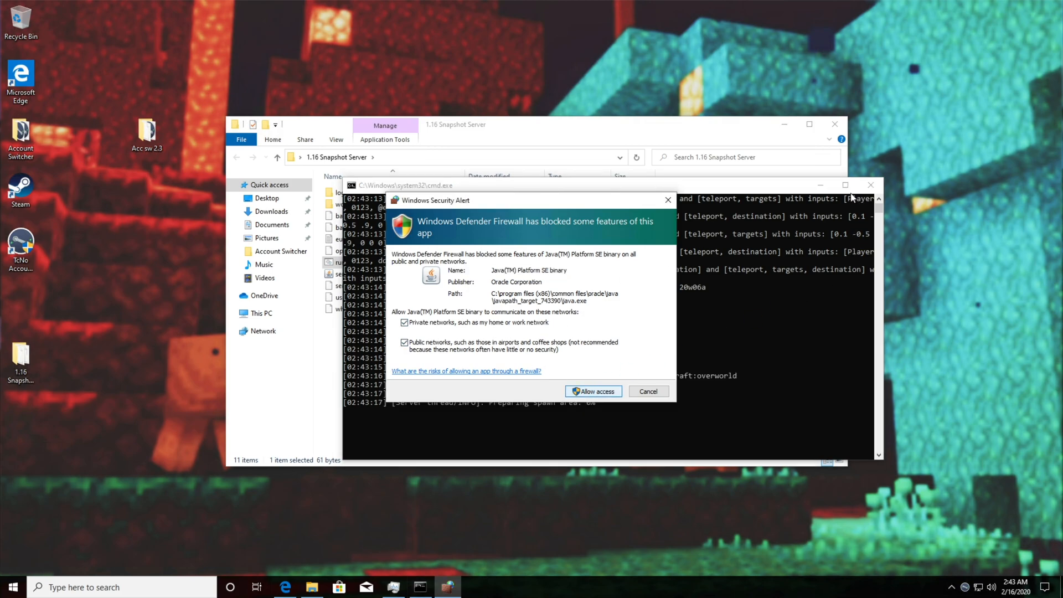
click(592, 391)
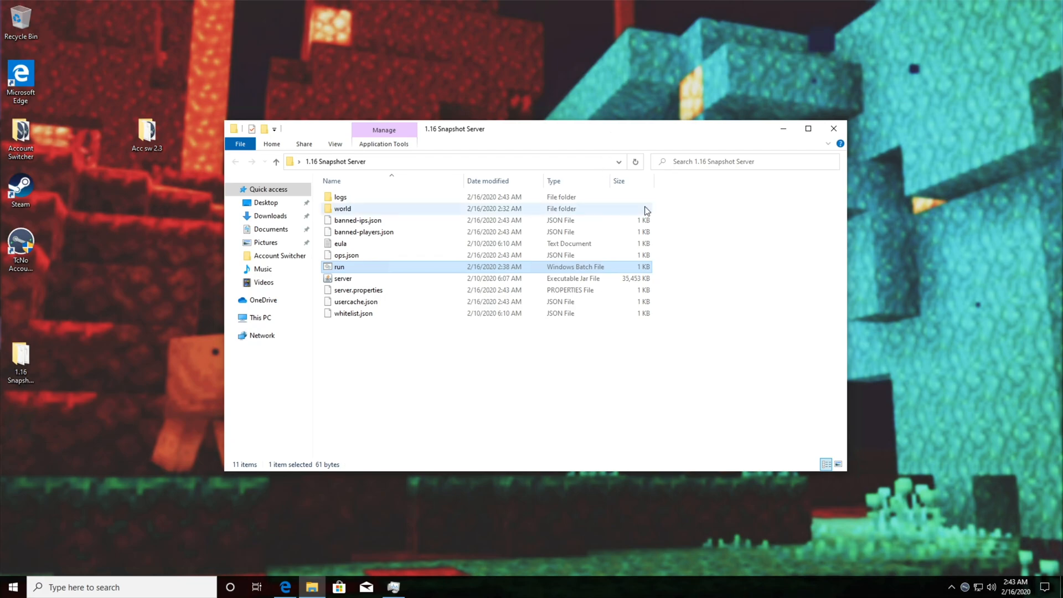
Enable File name extensions so run.bat, eula.txt and server.jar show fully.
click(343, 279)
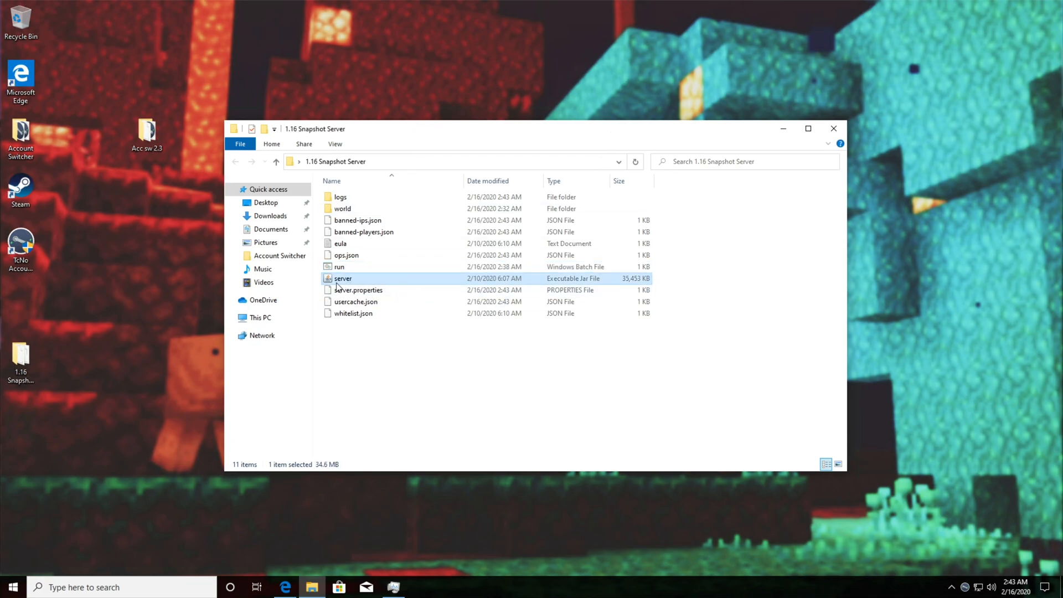
mouse_move(342, 279)
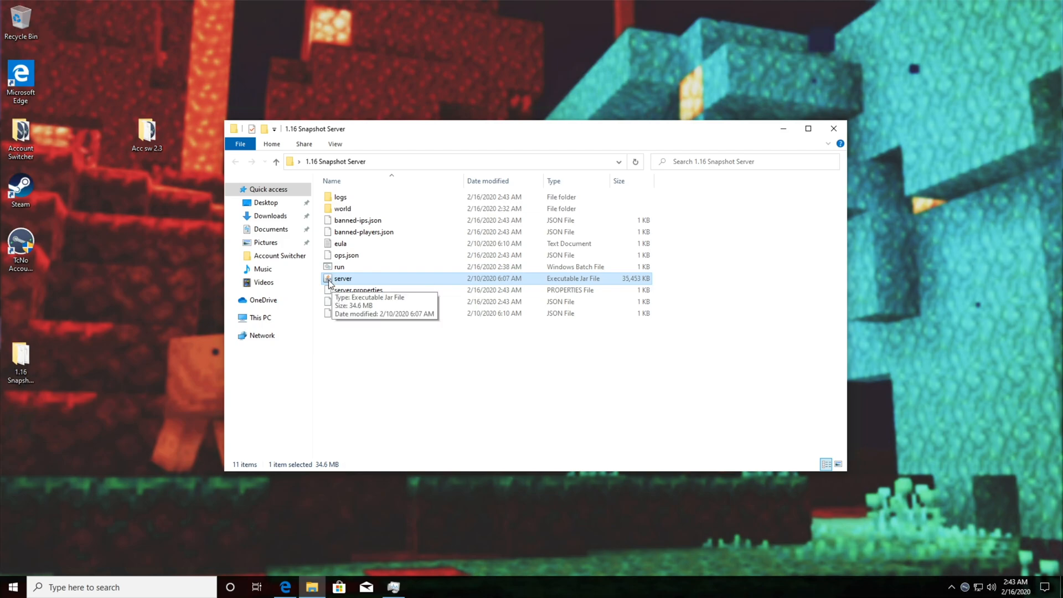
click(335, 144)
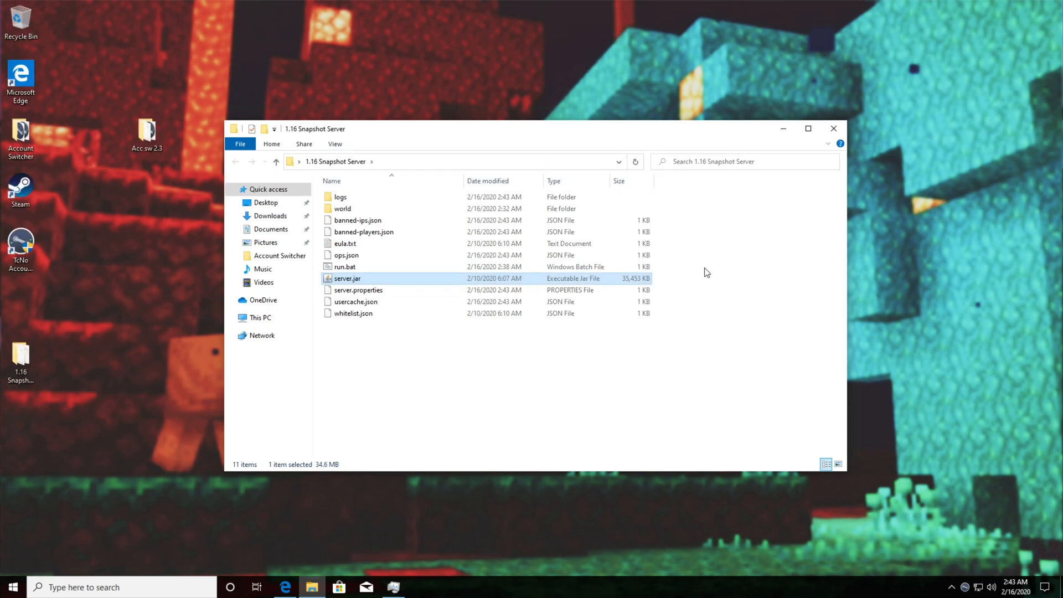
mouse_move(358, 280)
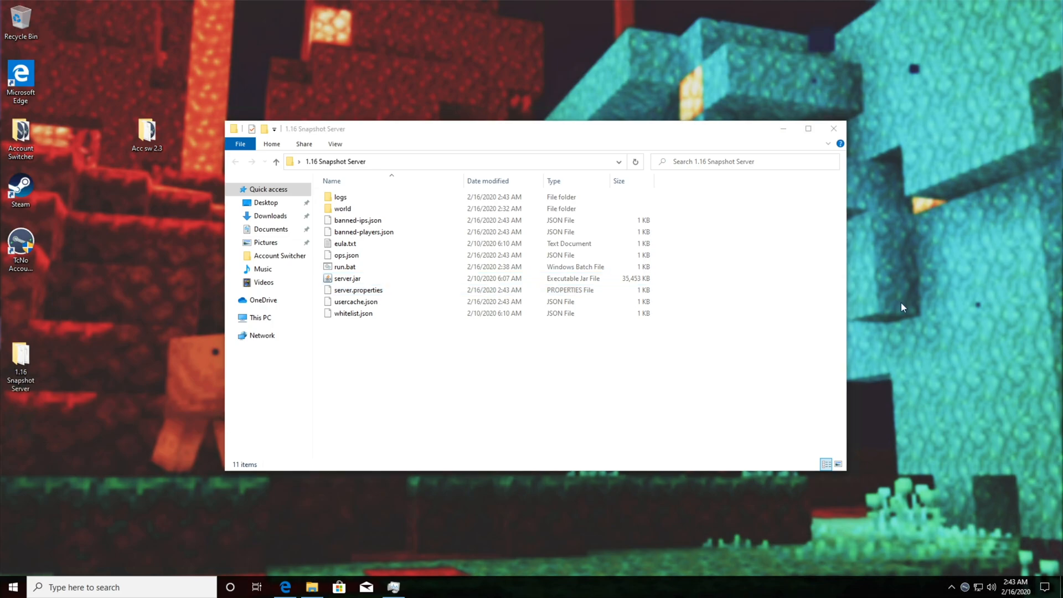
mouse_move(801, 189)
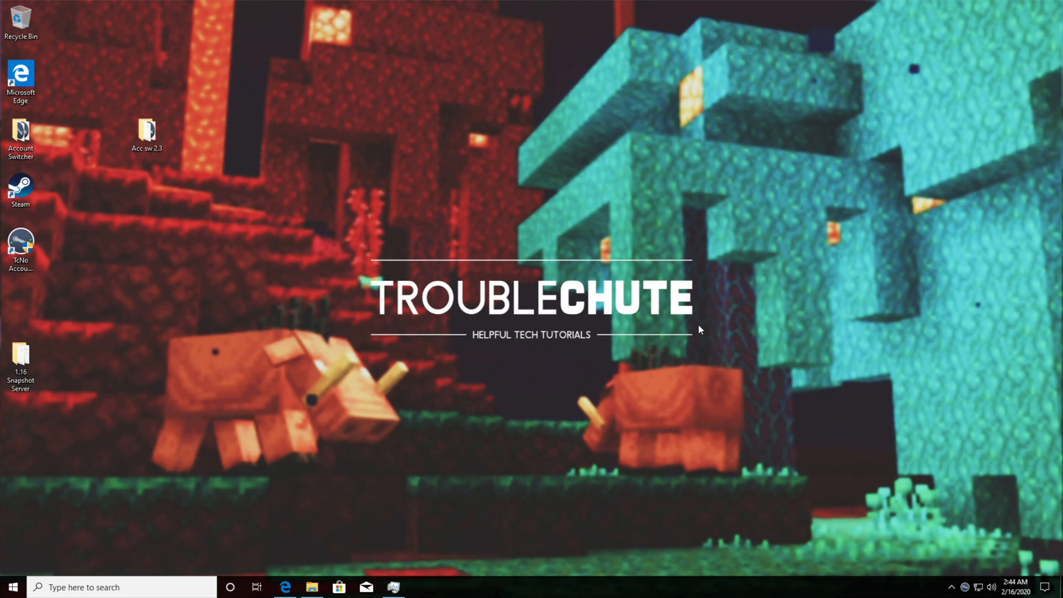
Search 'path' from the taskbar and reach the Environment Variables window.
click(10, 587)
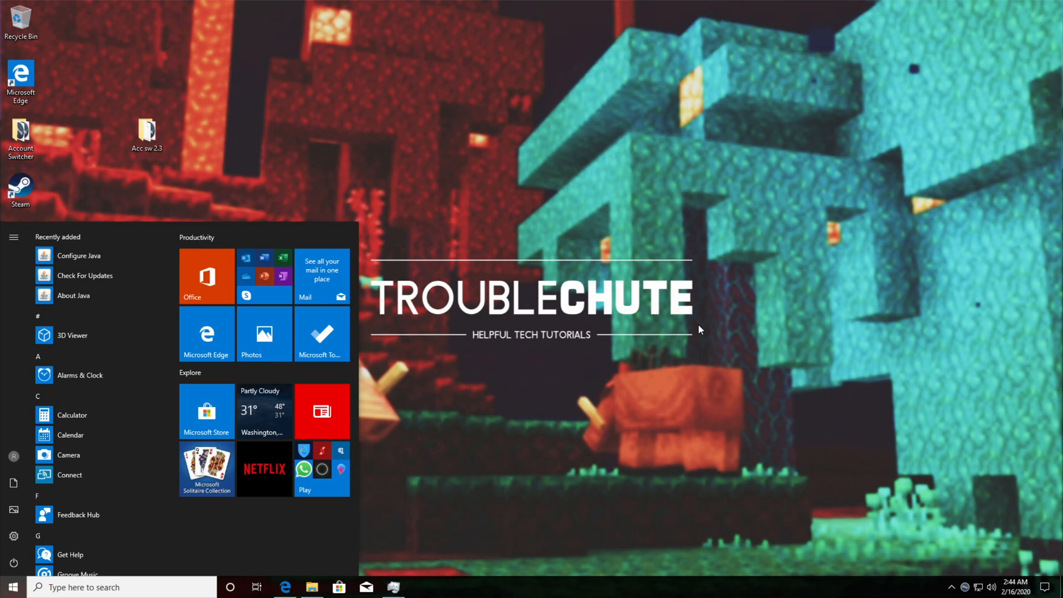
text(path)
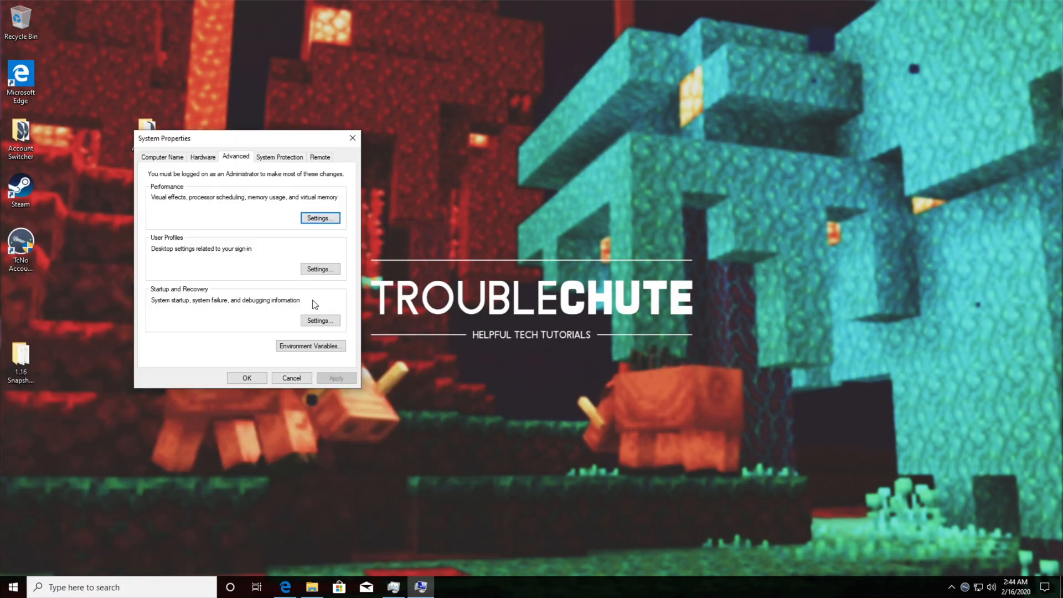
click(310, 346)
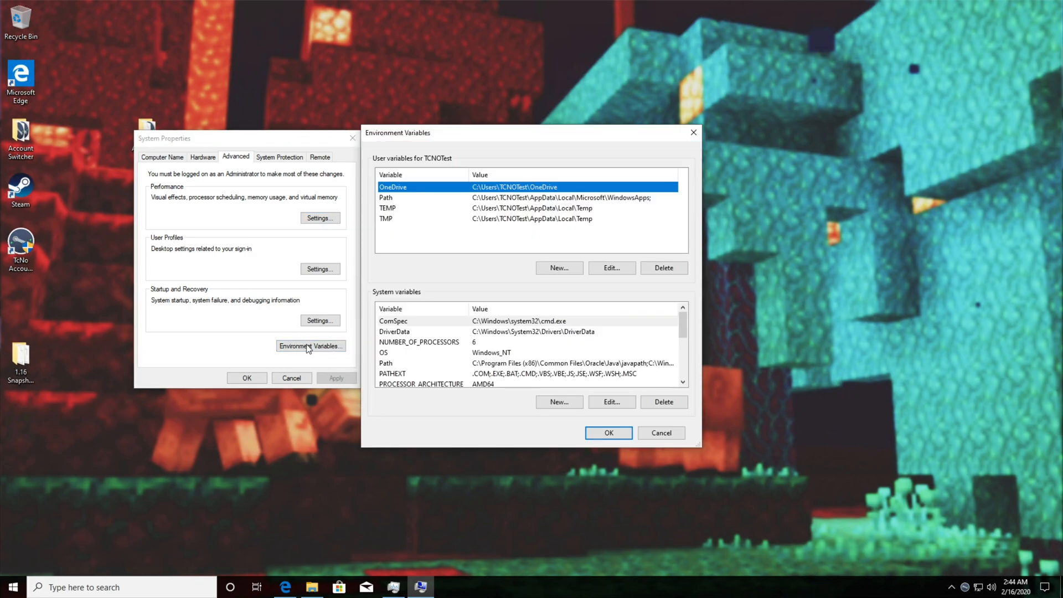
mouse_move(573, 251)
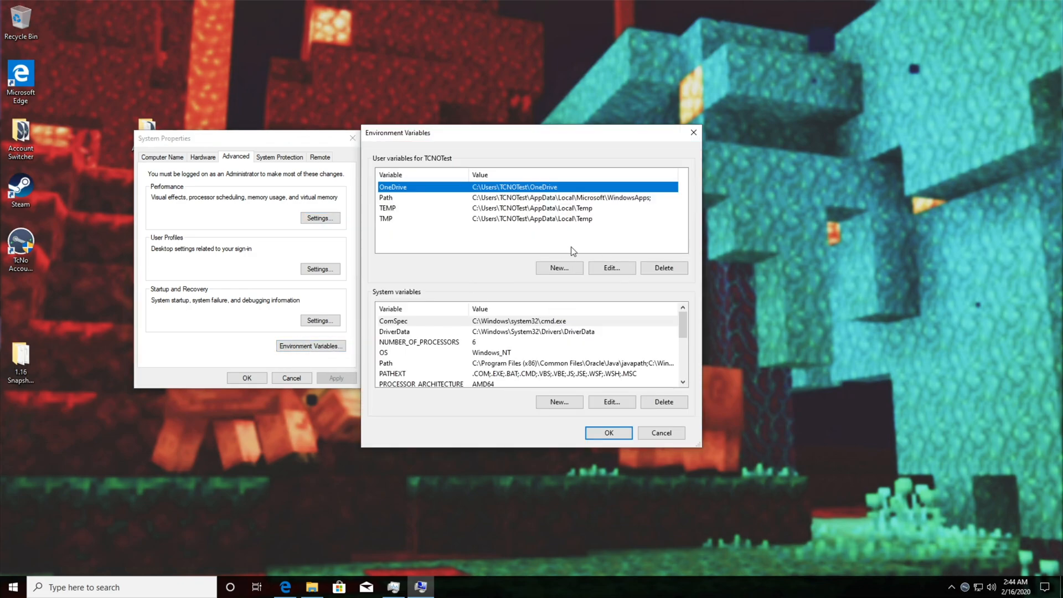
mouse_move(665, 276)
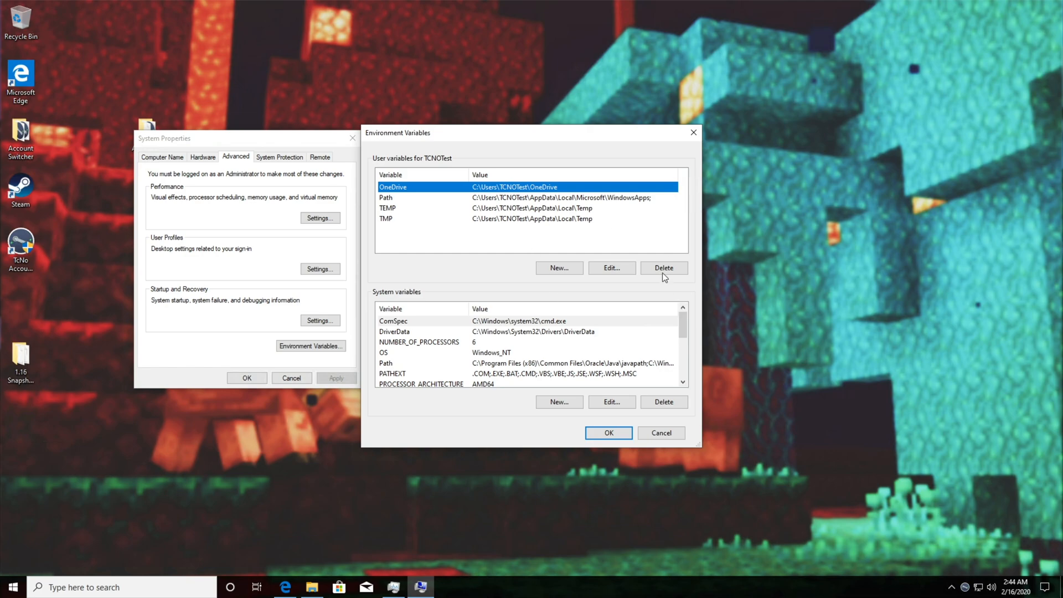
mouse_move(666, 307)
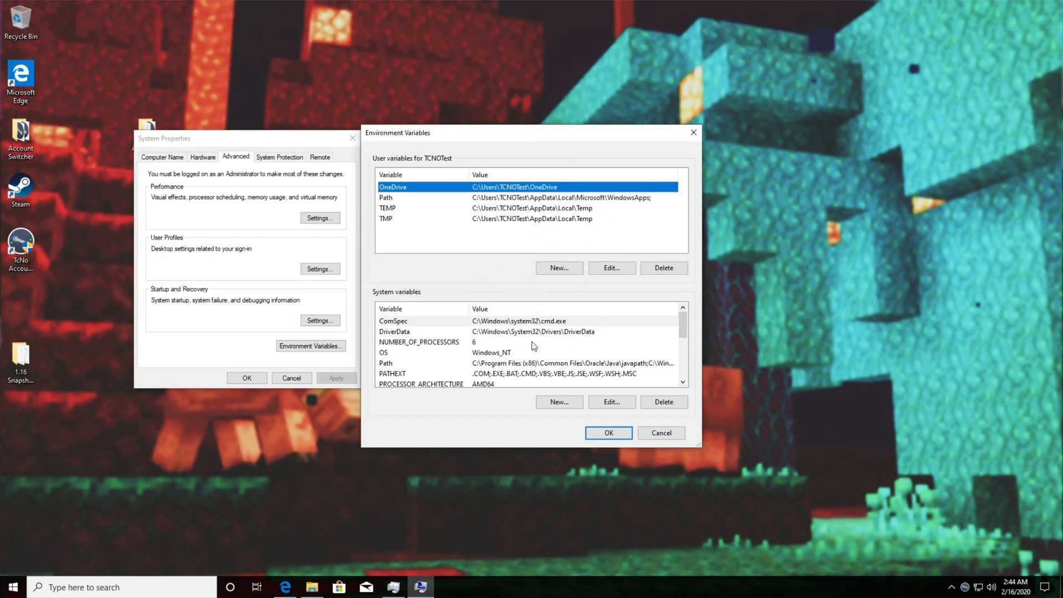
mouse_move(484, 352)
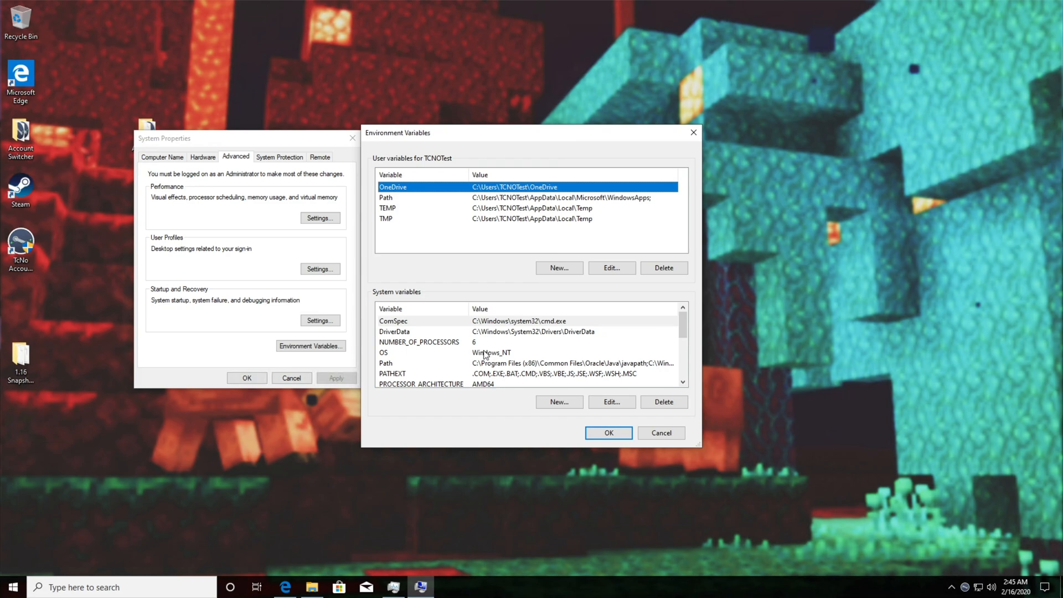
Edit the system Path variable, then start File Explorer to locate Java.
click(387, 363)
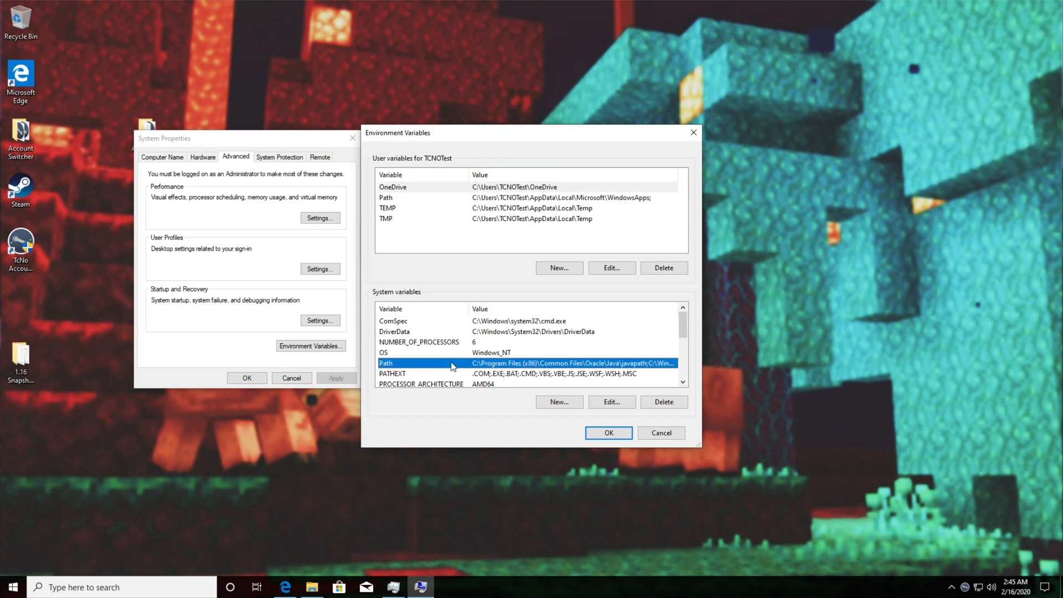
click(611, 401)
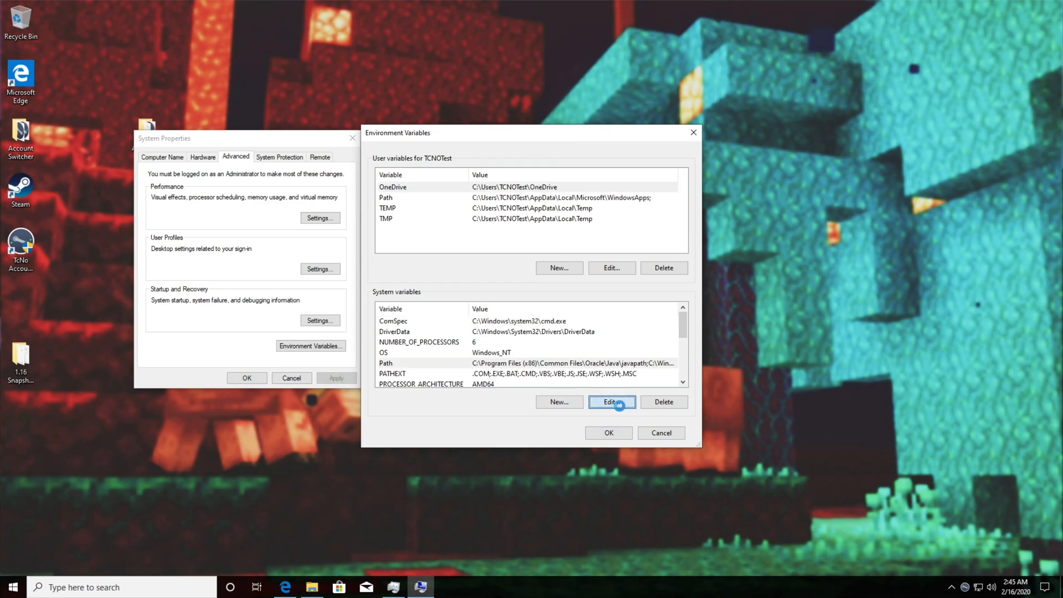
click(612, 401)
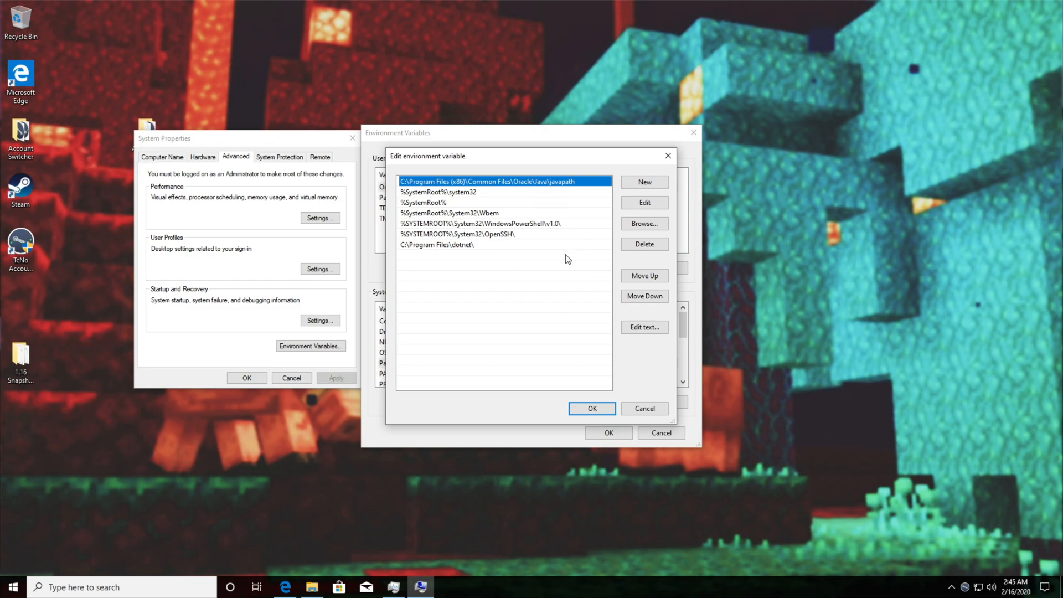
mouse_move(536, 188)
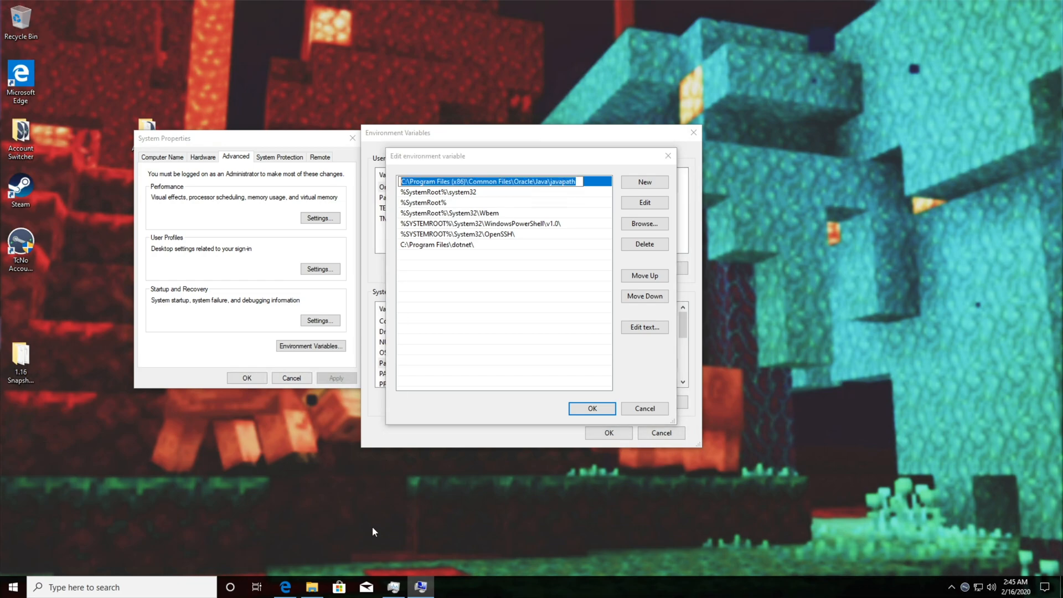
click(311, 587)
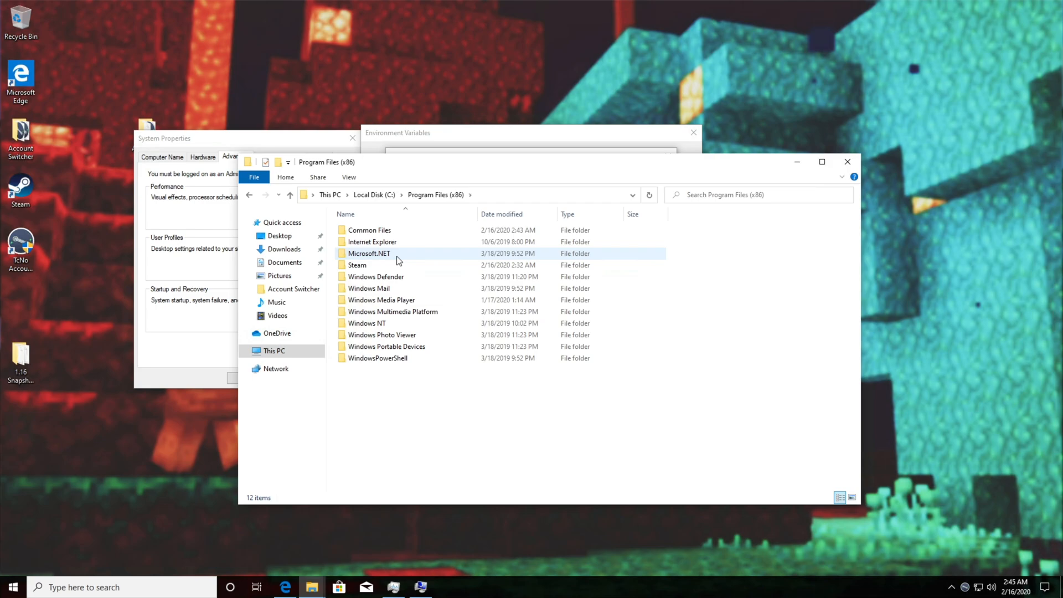
Browse Common Files > Oracle > Java > javapath and check java.exe, javaw.exe and javaws.exe.
double_click(370, 230)
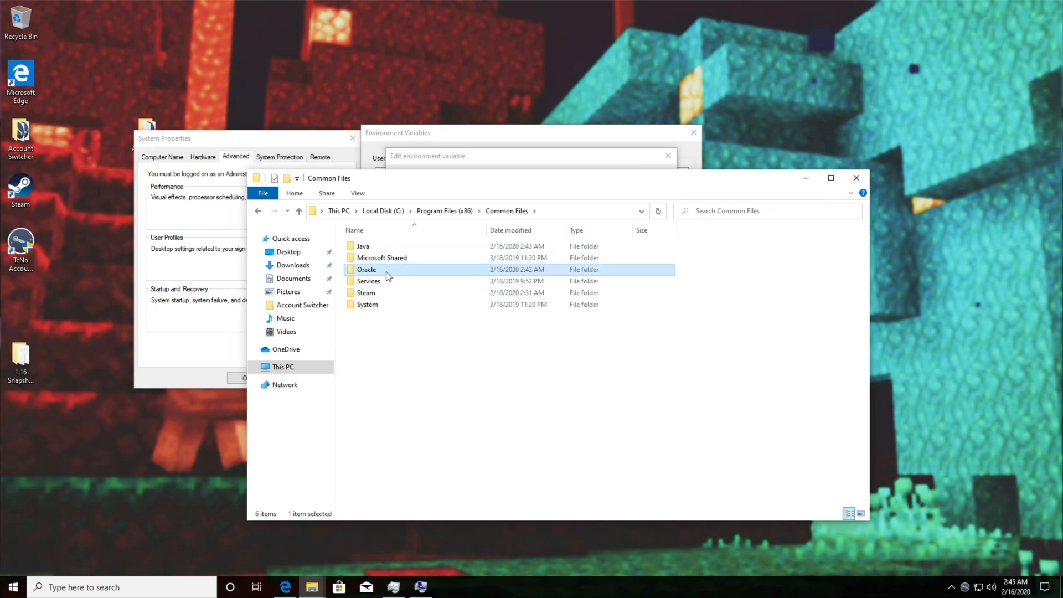
double_click(366, 269)
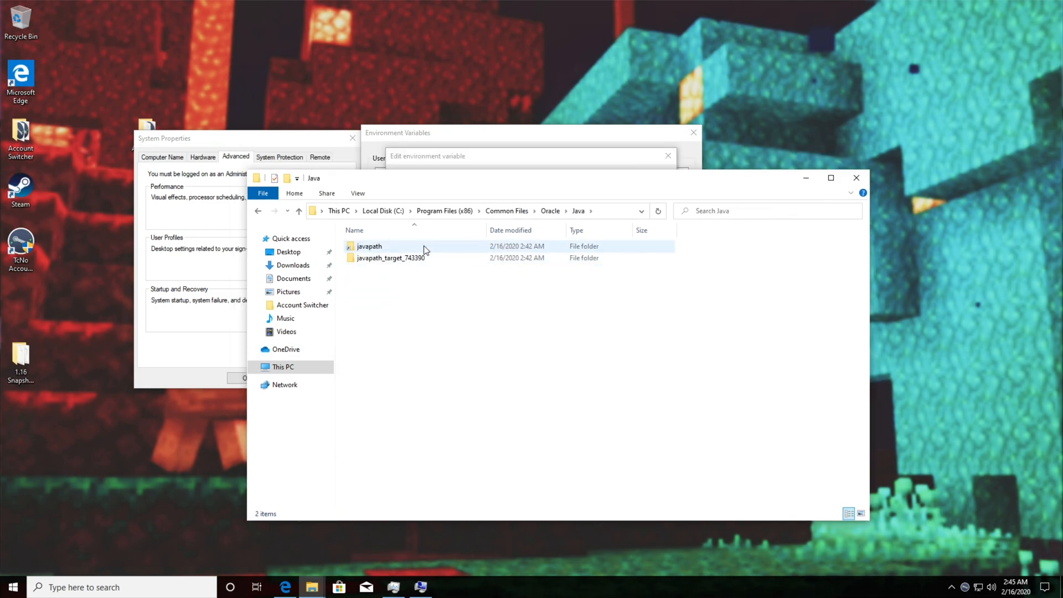
double_click(370, 245)
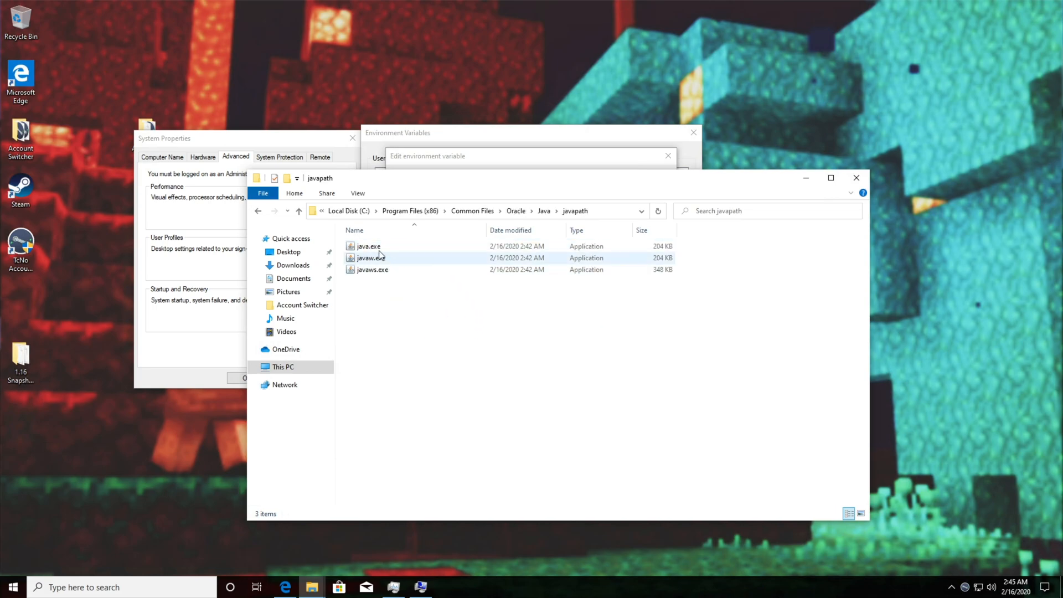
click(370, 259)
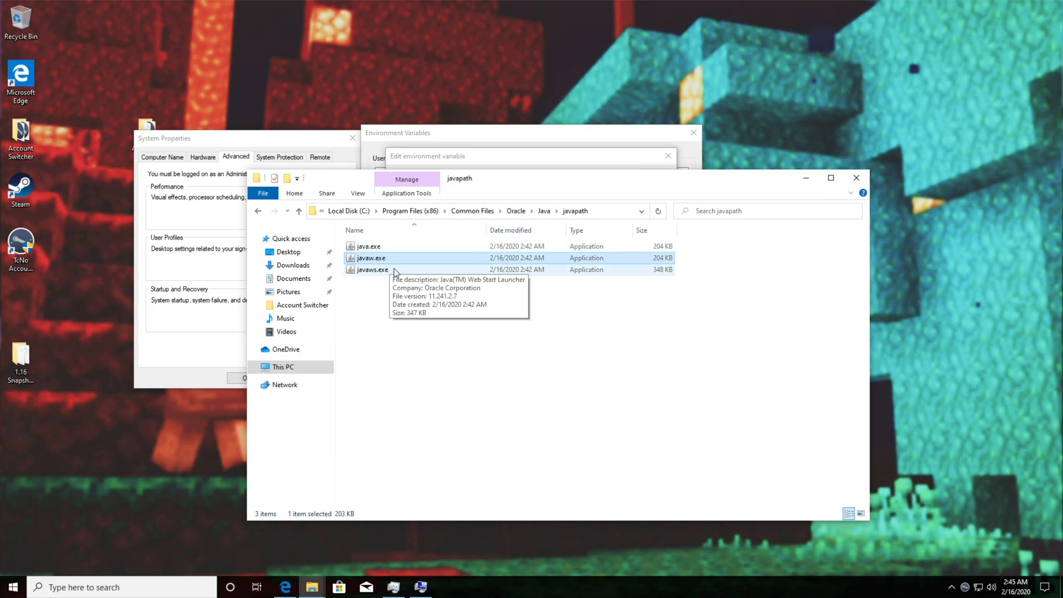
click(372, 269)
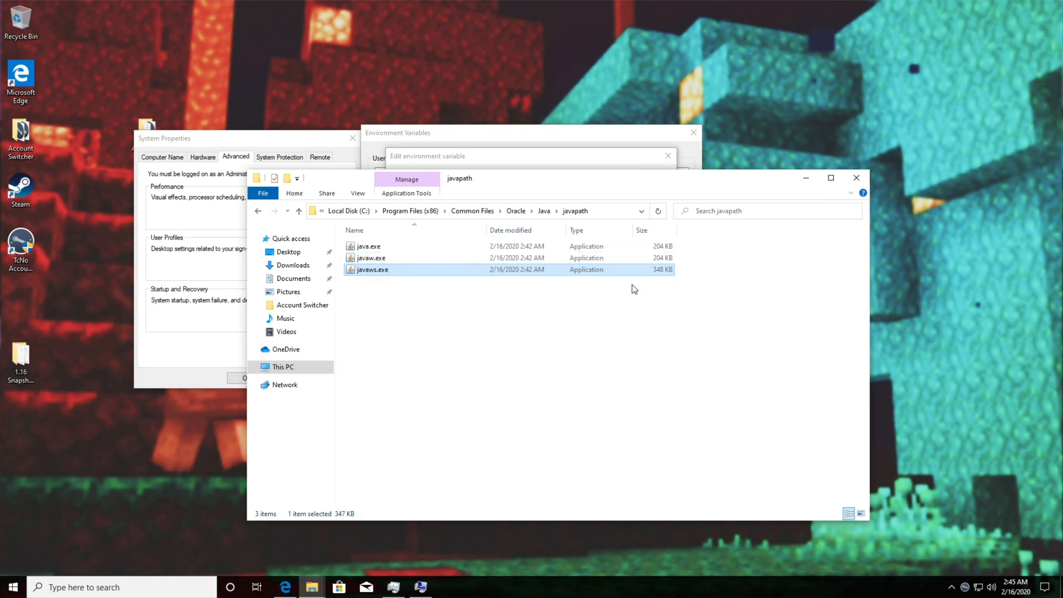
right_click(407, 211)
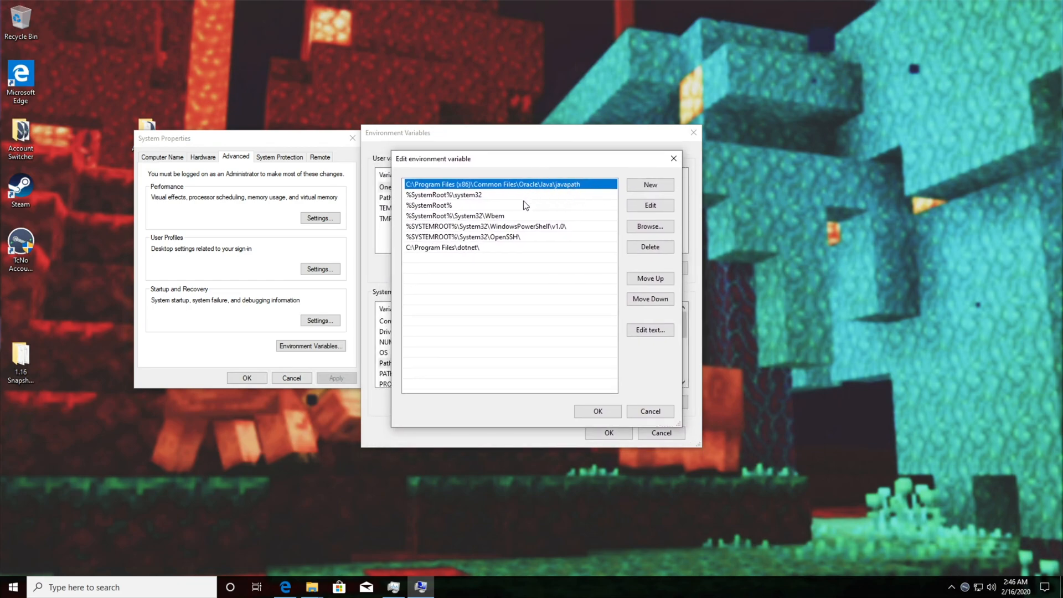
Replace the javapath Path entry with 'C:\Program Files (x86)\Common Files\Oracle\Java\javapath' and save.
double_click(560, 184)
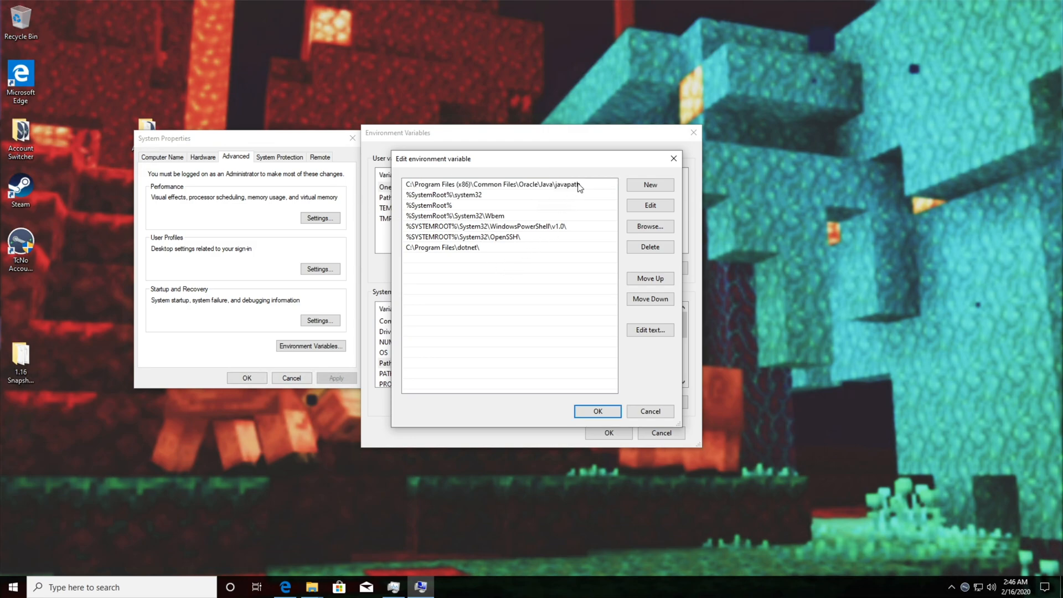
click(650, 246)
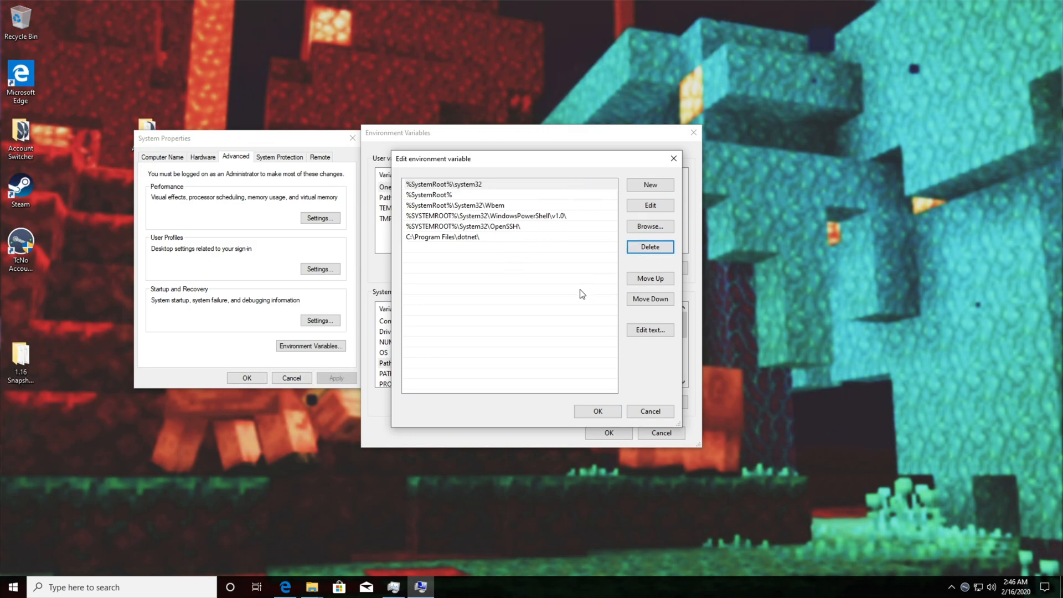
click(649, 185)
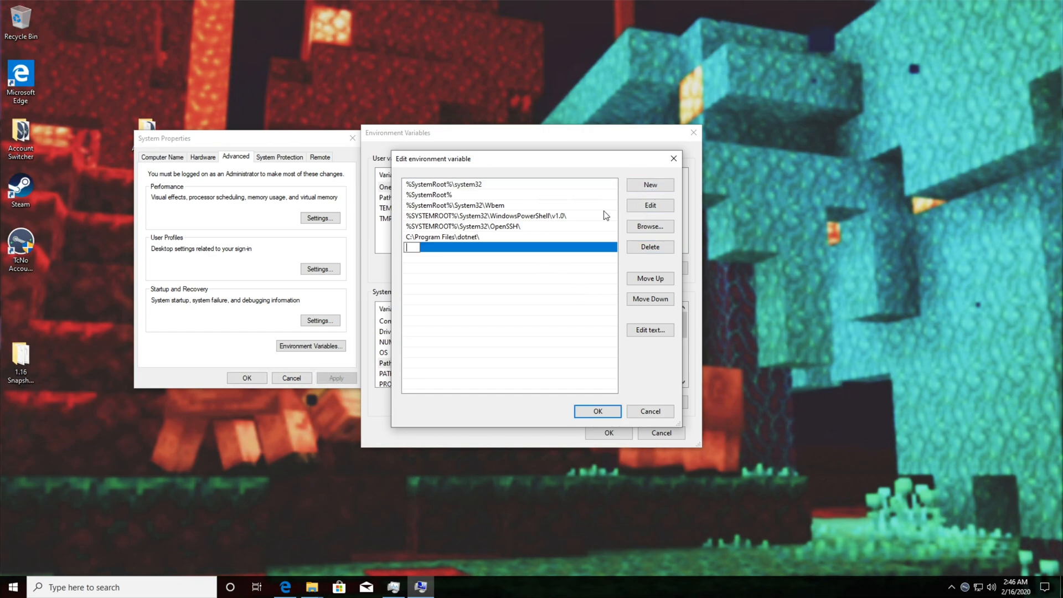
text(C:\Program Files (x86)\Common Files\Oracle\Java\javapath)
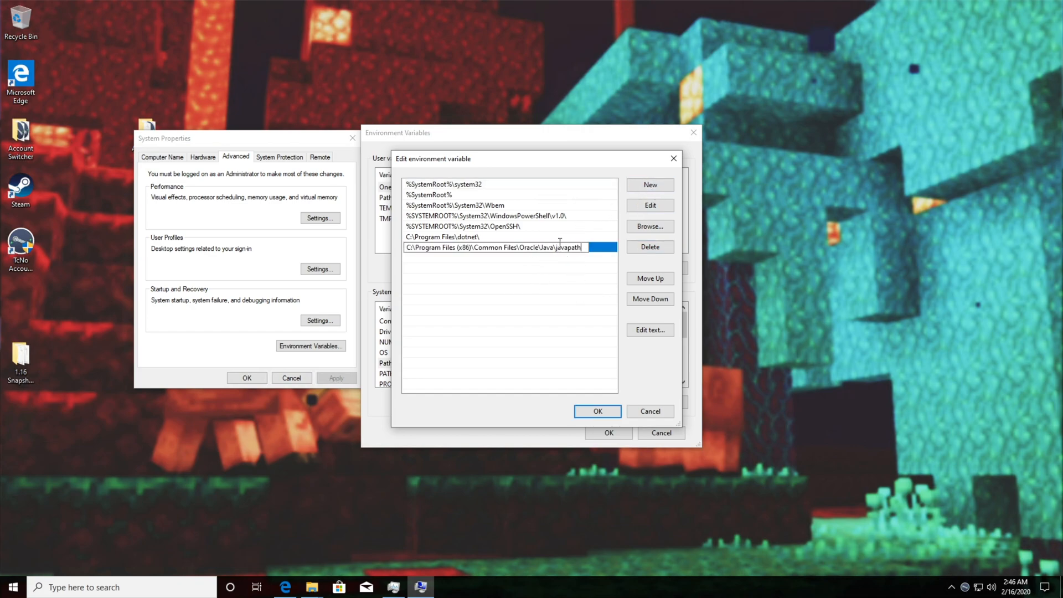
click(597, 411)
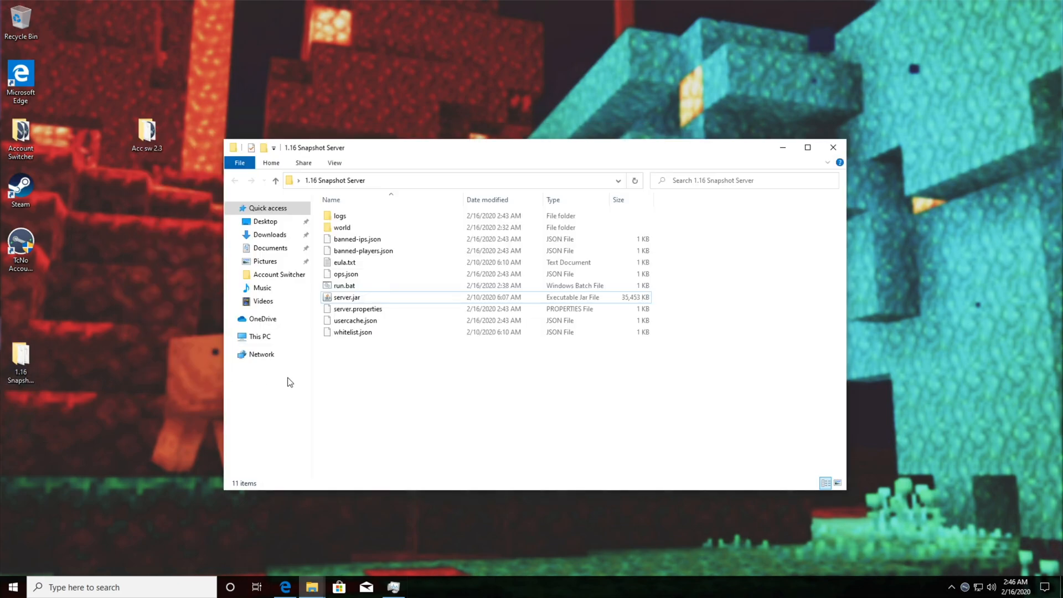
Launch run.bat to start the Snapshot 20w06a server without a Java error, then close the console.
double_click(343, 284)
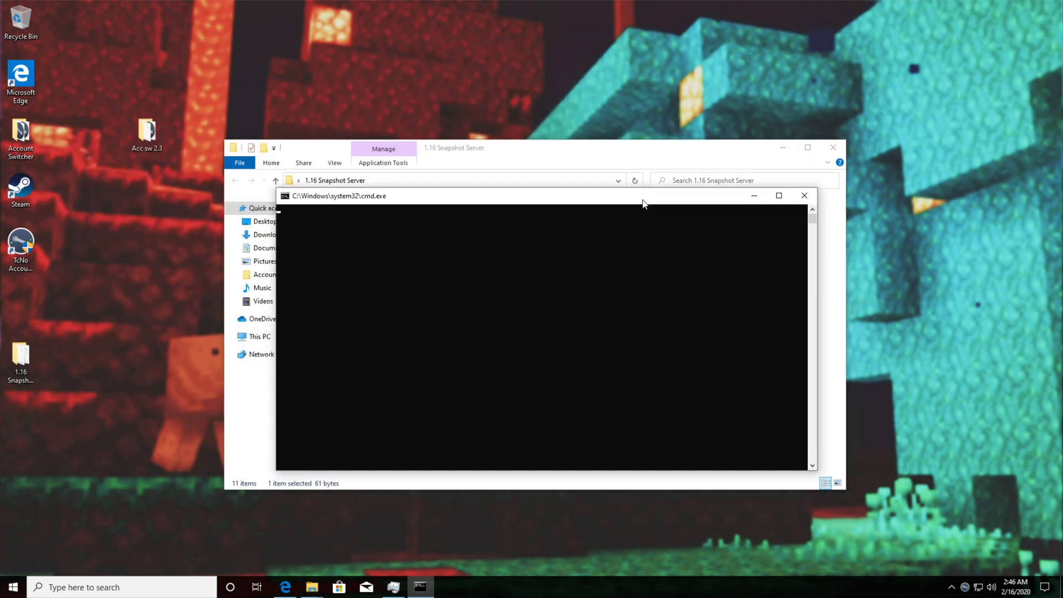
mouse_move(697, 266)
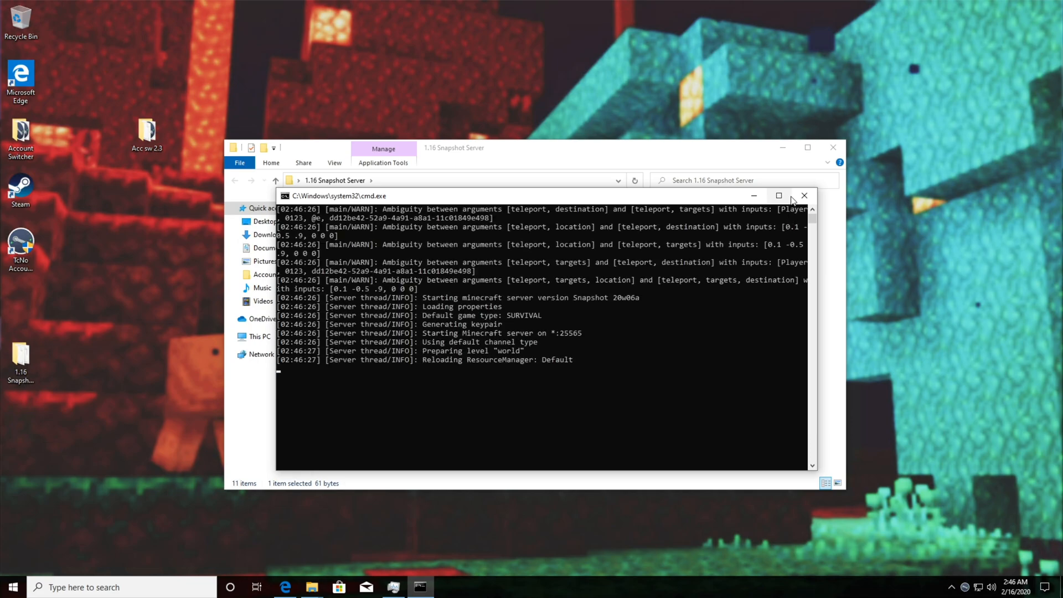
click(804, 195)
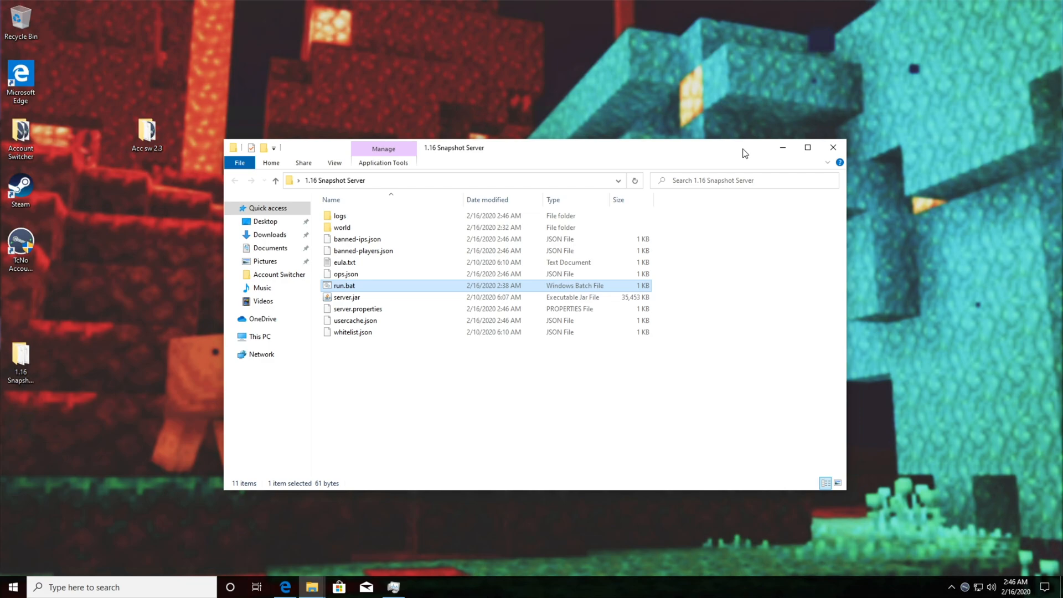
mouse_move(738, 148)
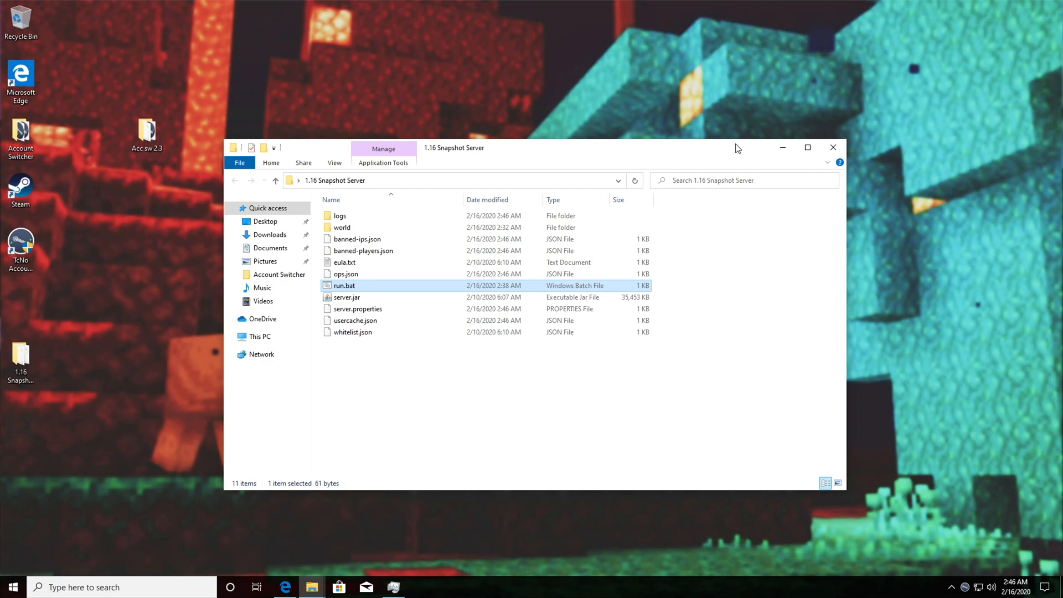